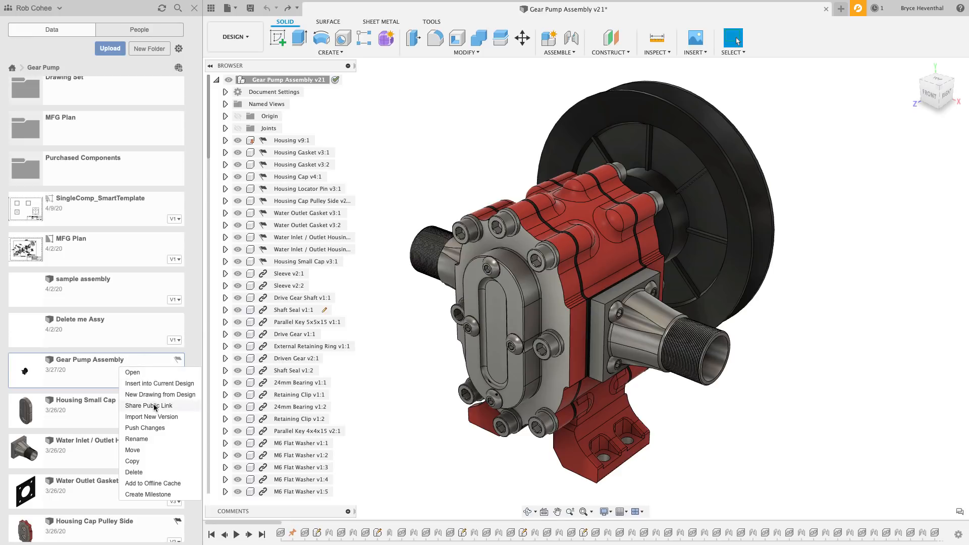
Enable a public share link for Gear Pump Assembly with downloads allowed, and copy the link.
left_click(148, 406)
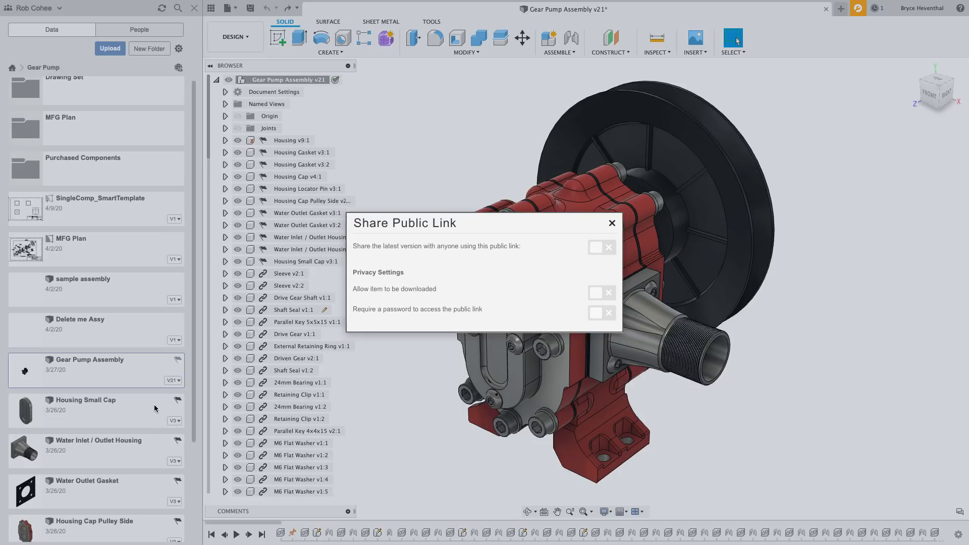
left_click(601, 246)
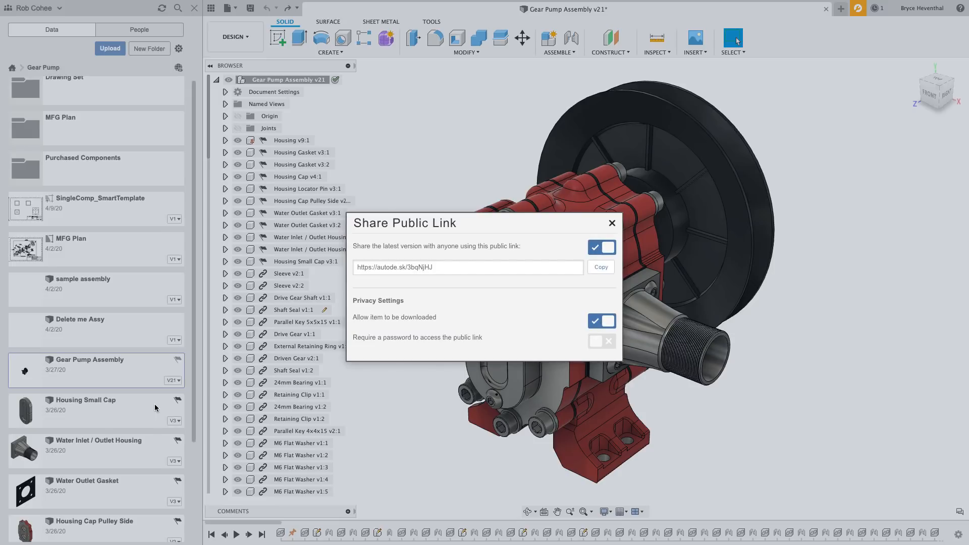
mouse_move(480, 334)
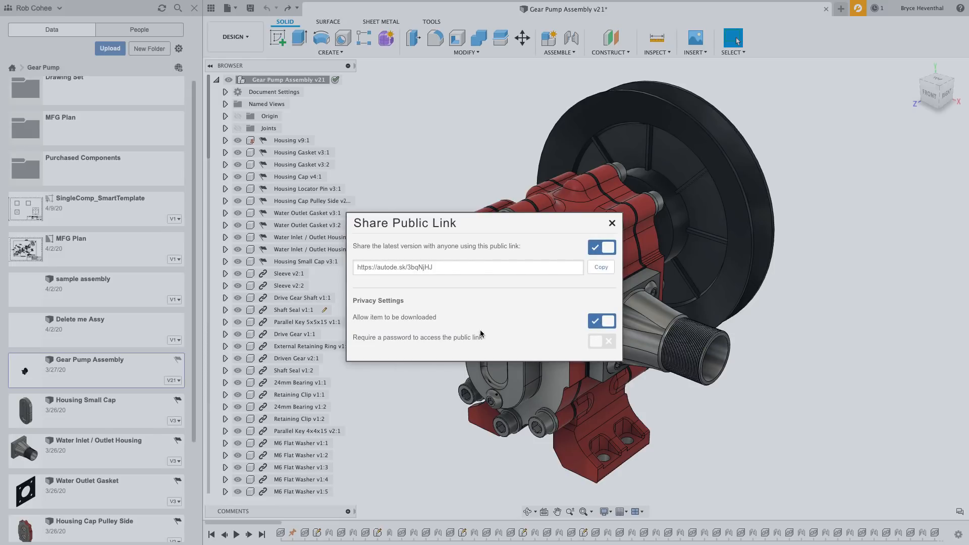
left_click(600, 267)
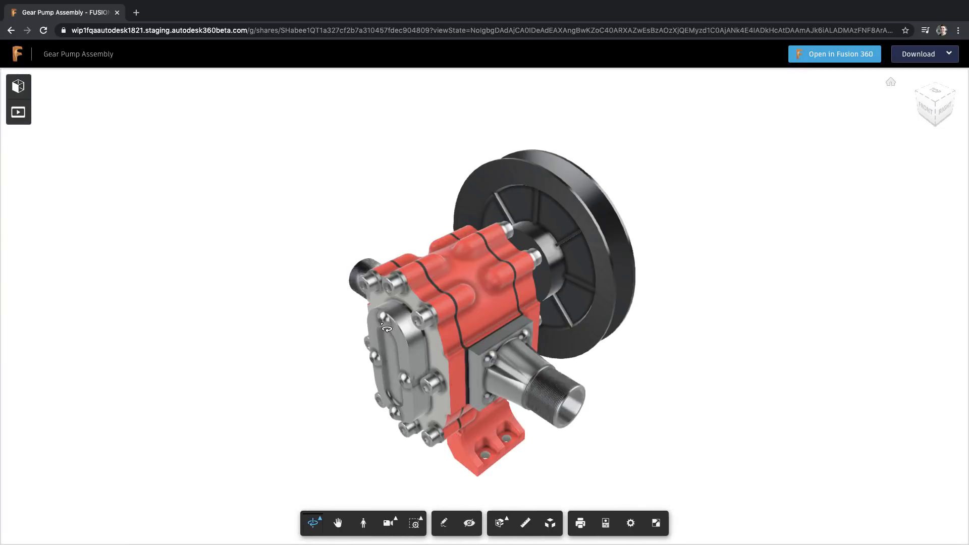
Orbit the shared pump to its front cover from slightly above, then open it in Fusion 360.
left_click_drag(383, 327, 479, 300)
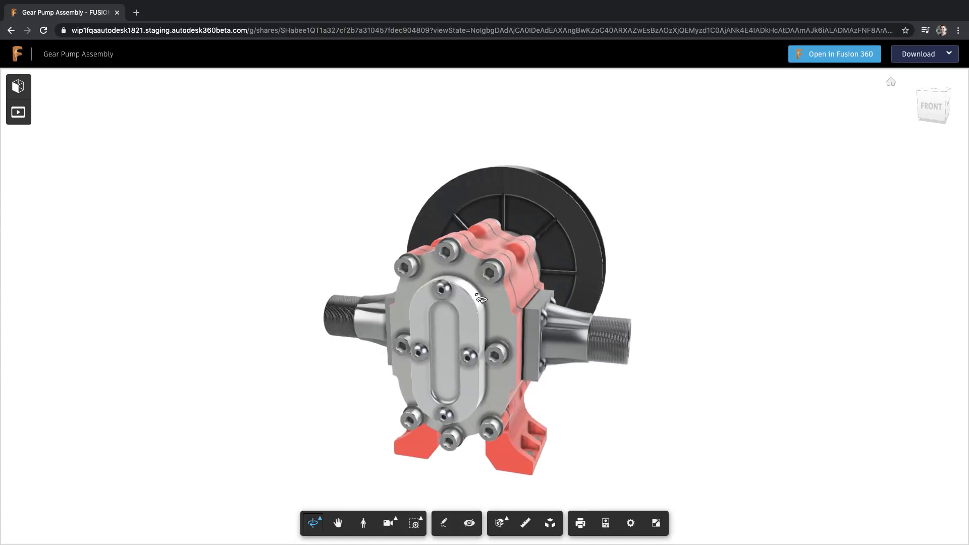
left_click_drag(479, 300, 679, 278)
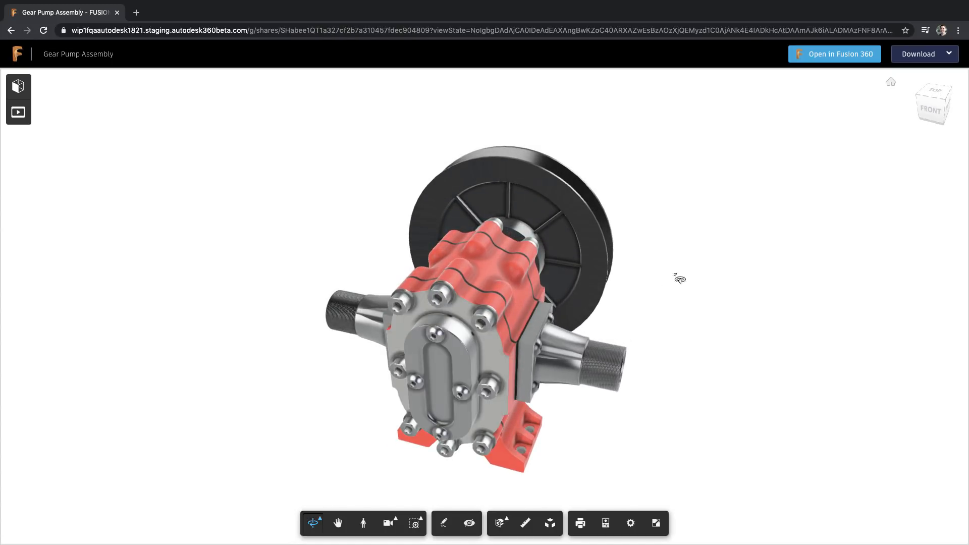
mouse_move(838, 48)
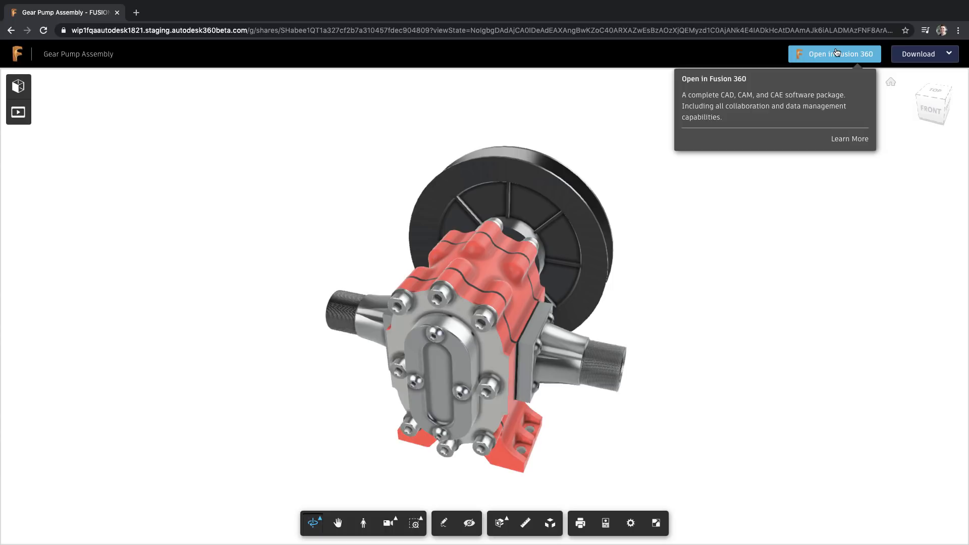
left_click(836, 54)
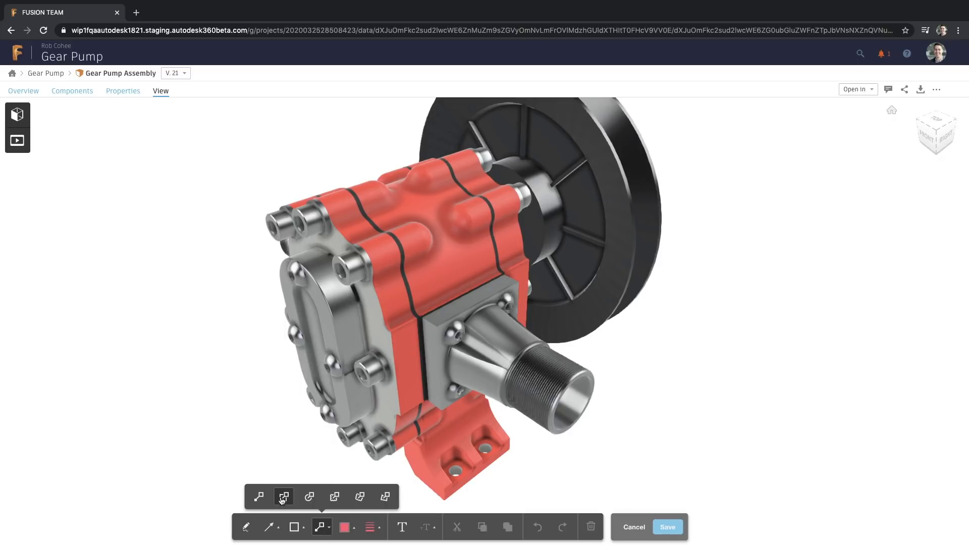
Pin a 'Finished' markup callout on the threaded outlet and expand to full screen.
type("Finished")
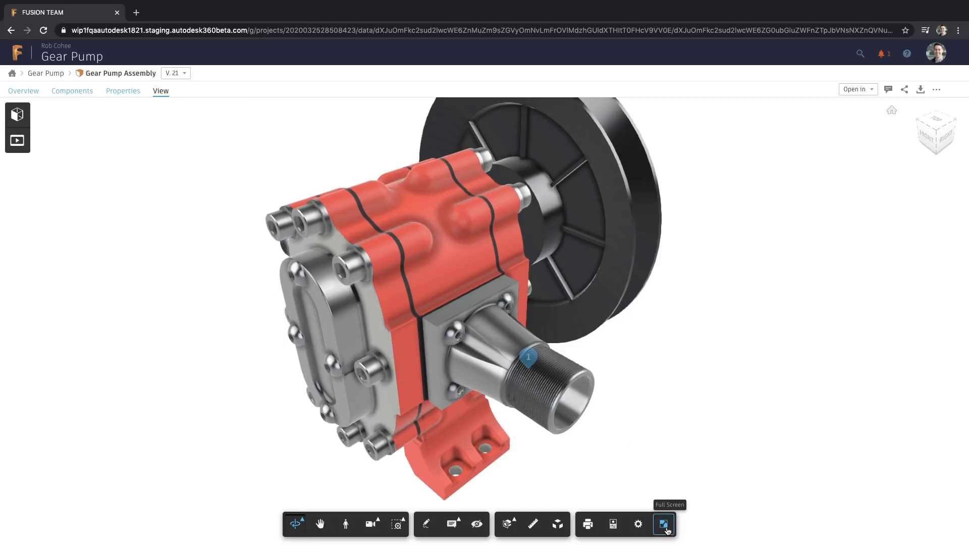
left_click(887, 89)
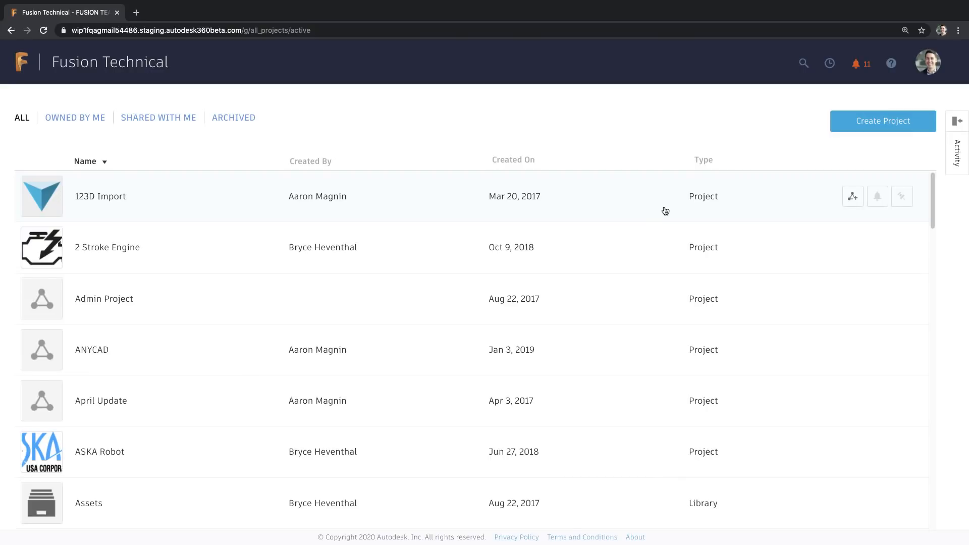
mouse_move(882, 108)
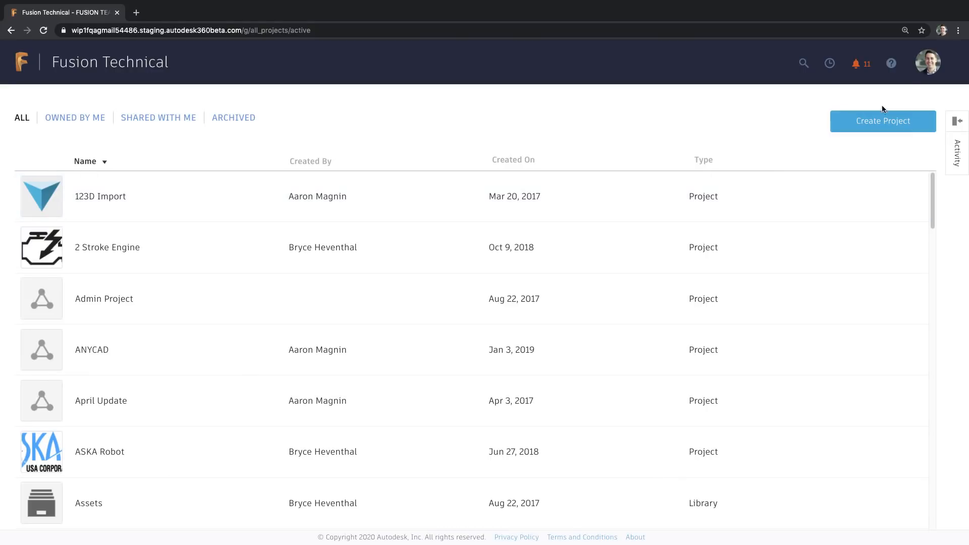
In the team's Admin settings, turn off Allow File Sharing For All and save.
left_click(927, 63)
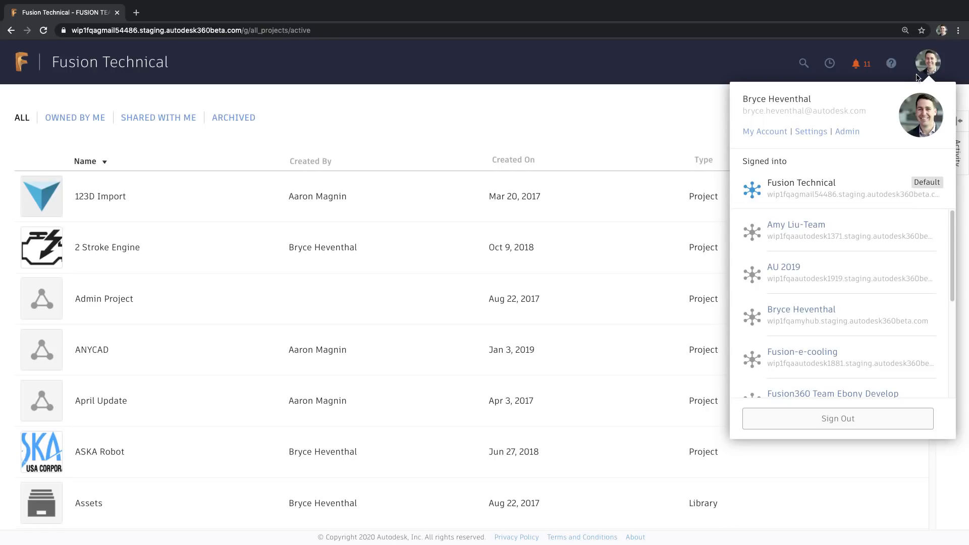
left_click(847, 131)
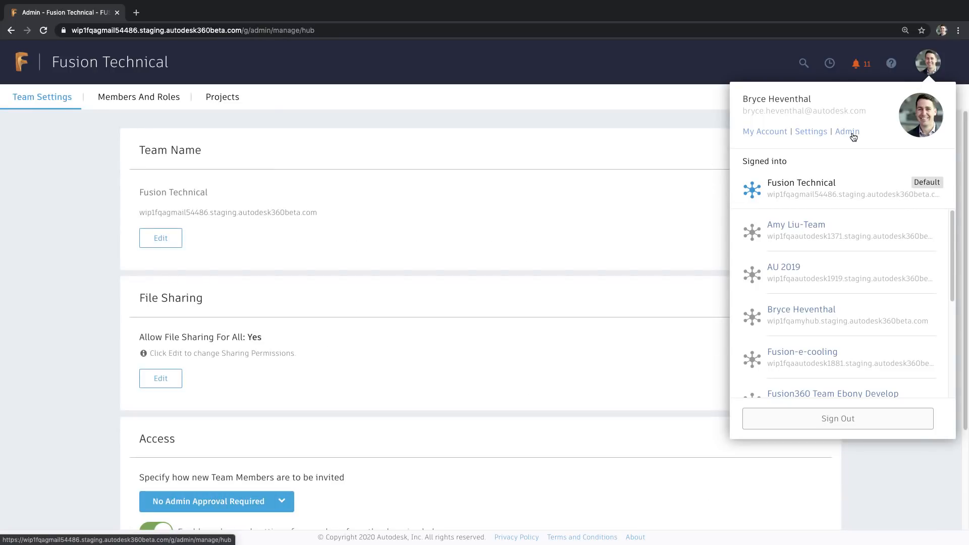
mouse_move(539, 283)
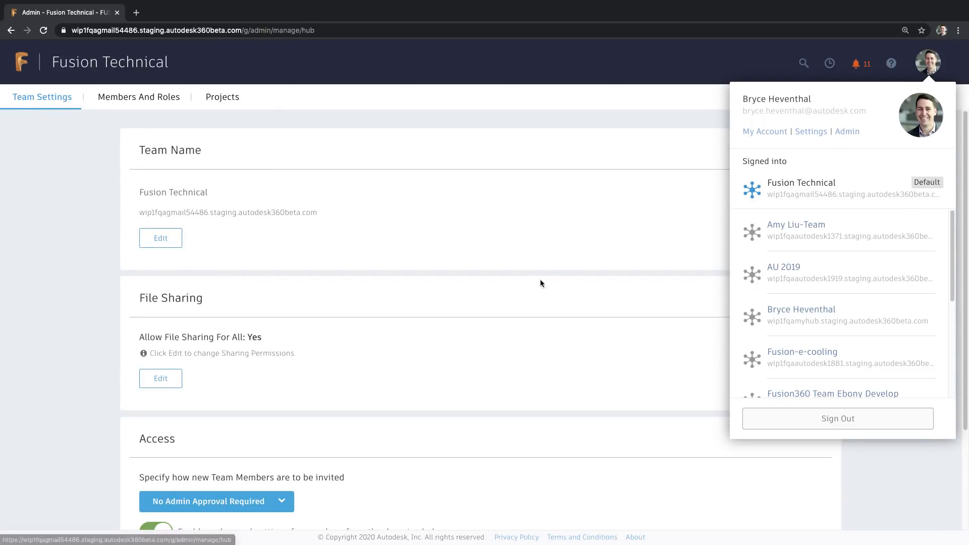
left_click(223, 384)
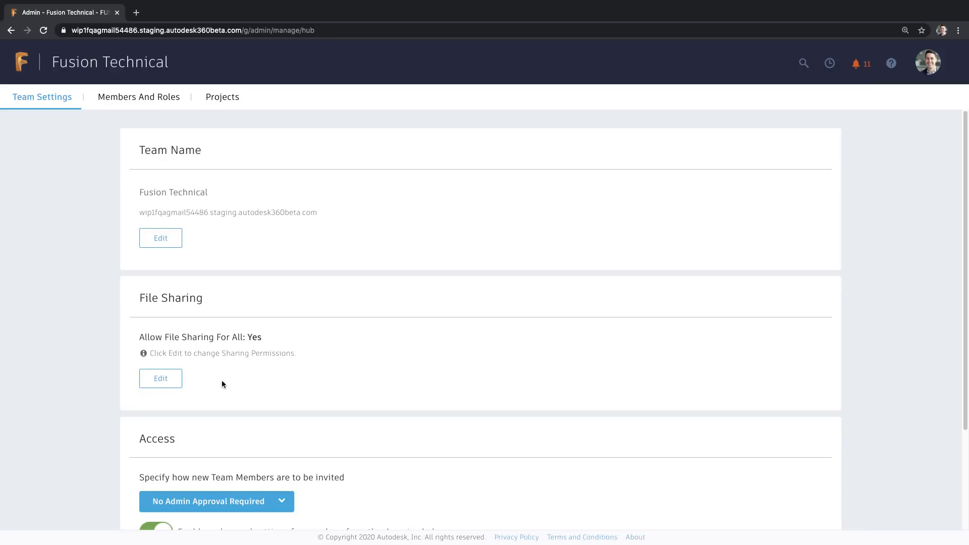
left_click(161, 379)
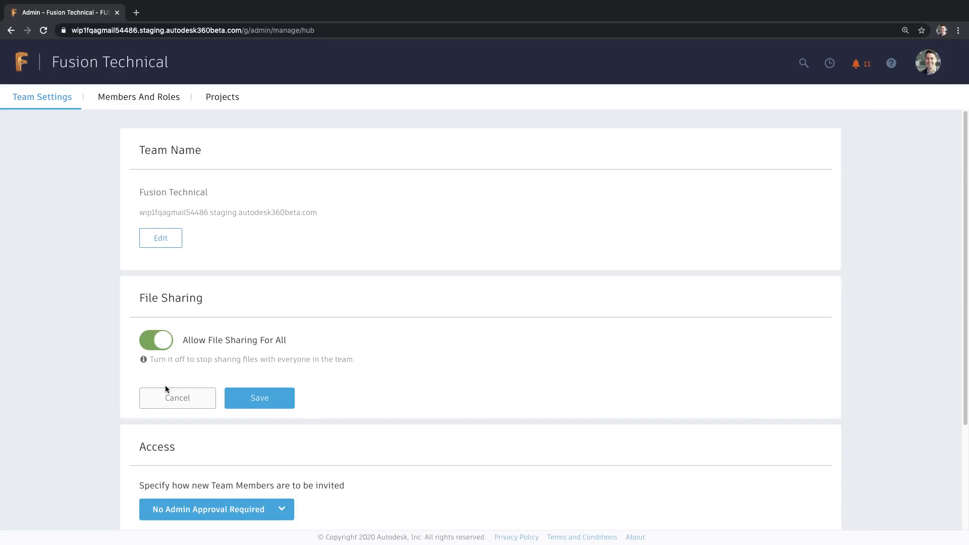
left_click(156, 340)
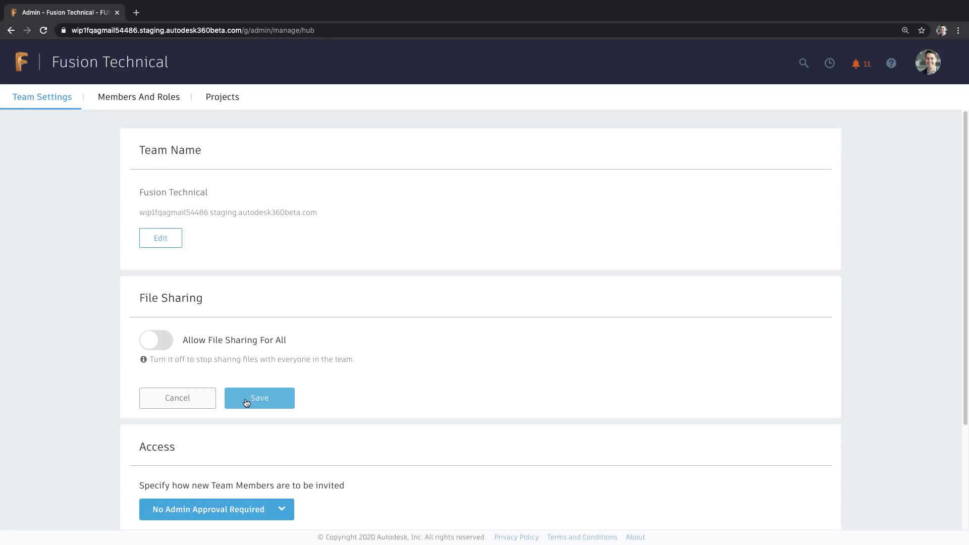
left_click(260, 398)
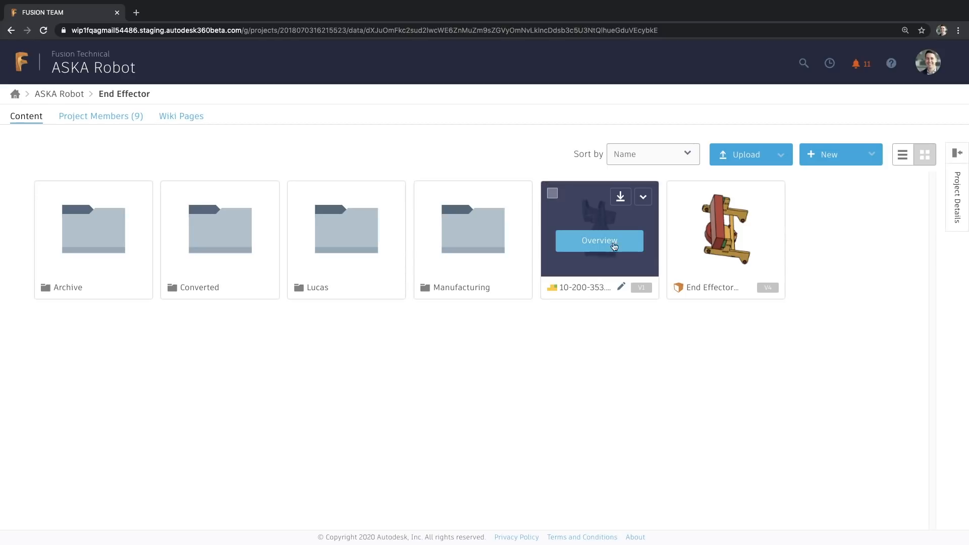
Show the Makita Angle Grinder's embed code at 800X600 size.
left_click(643, 196)
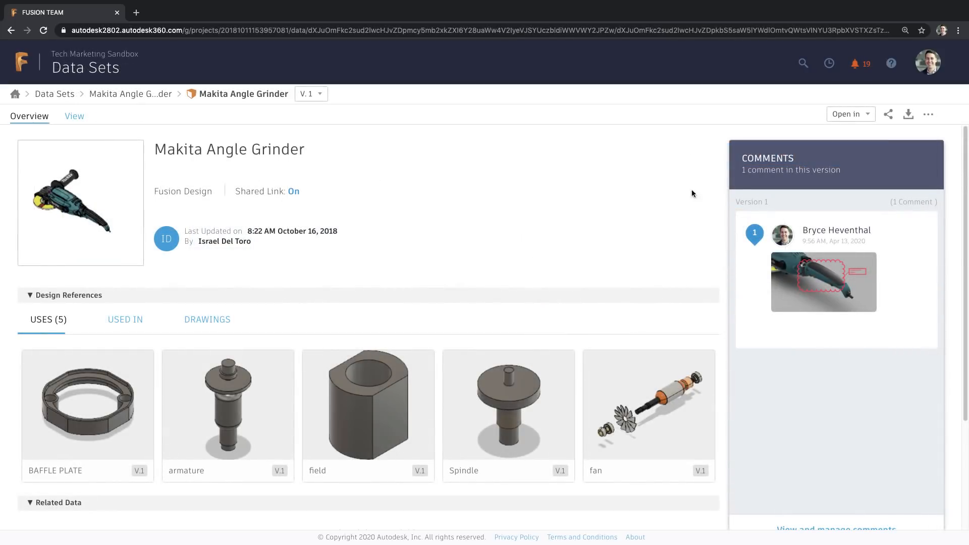
mouse_move(892, 120)
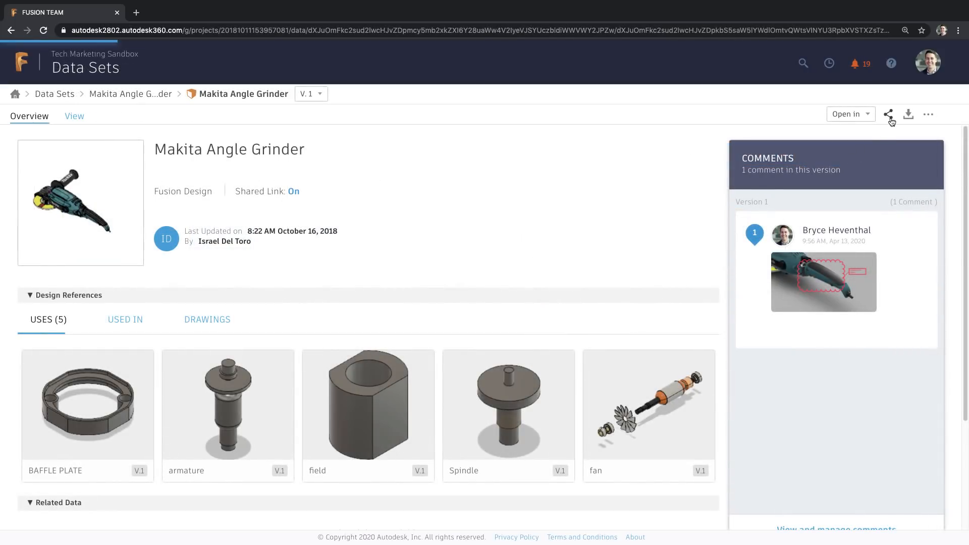
left_click(887, 114)
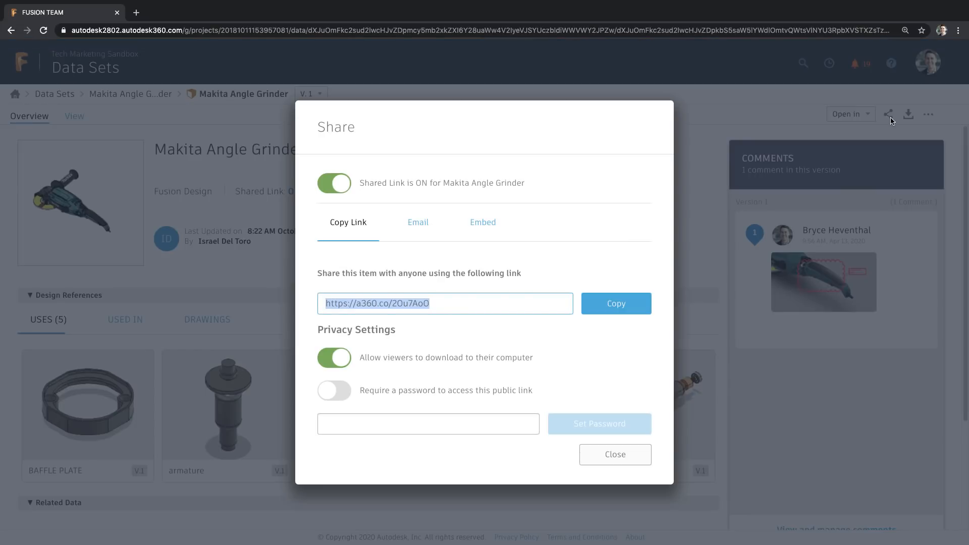
mouse_move(583, 201)
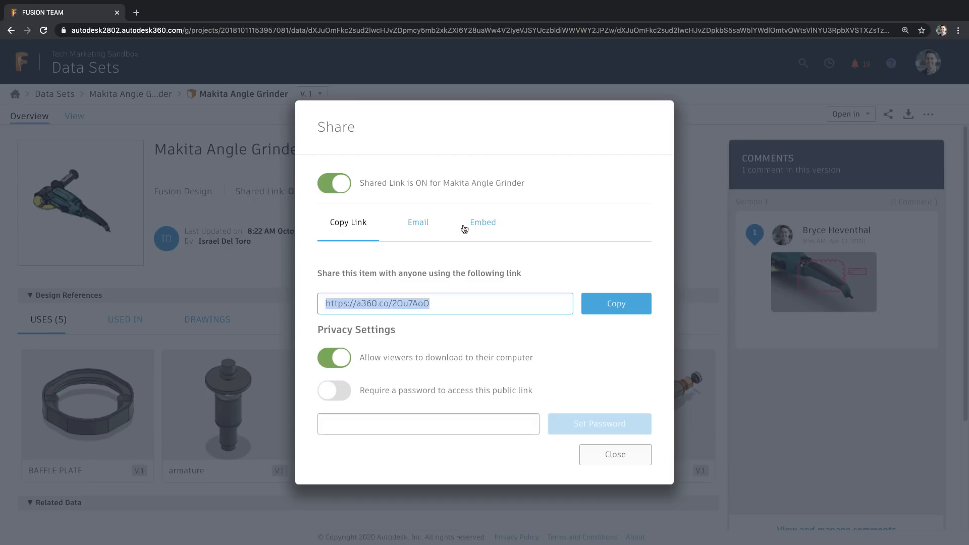
left_click(482, 222)
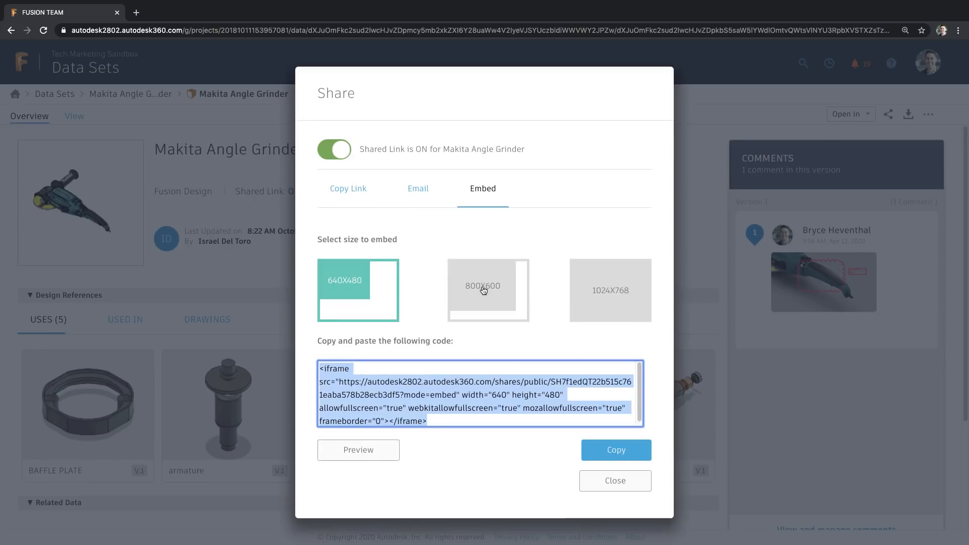
left_click(483, 290)
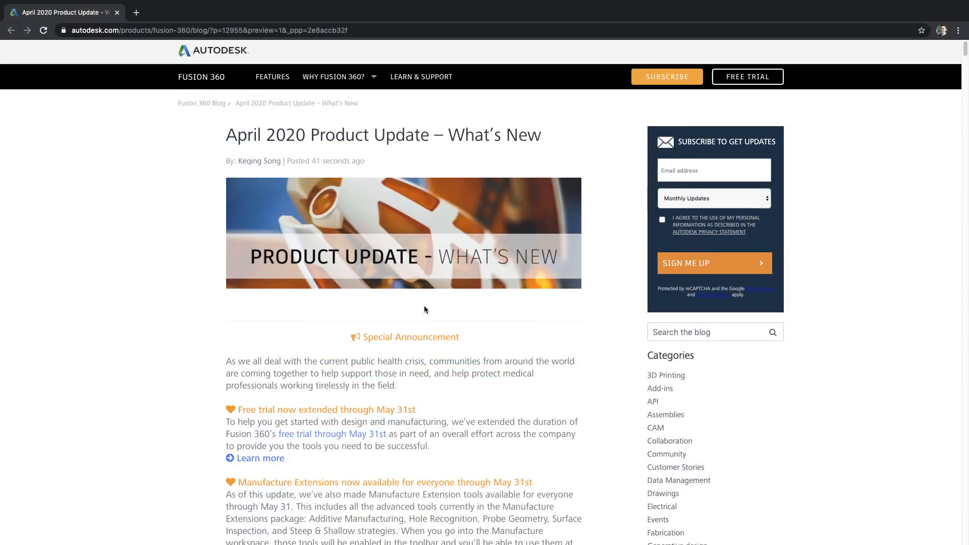
Orbit the blog's embedded grinder model, then download it to Fusion 360 in the background.
scroll("down", 3)
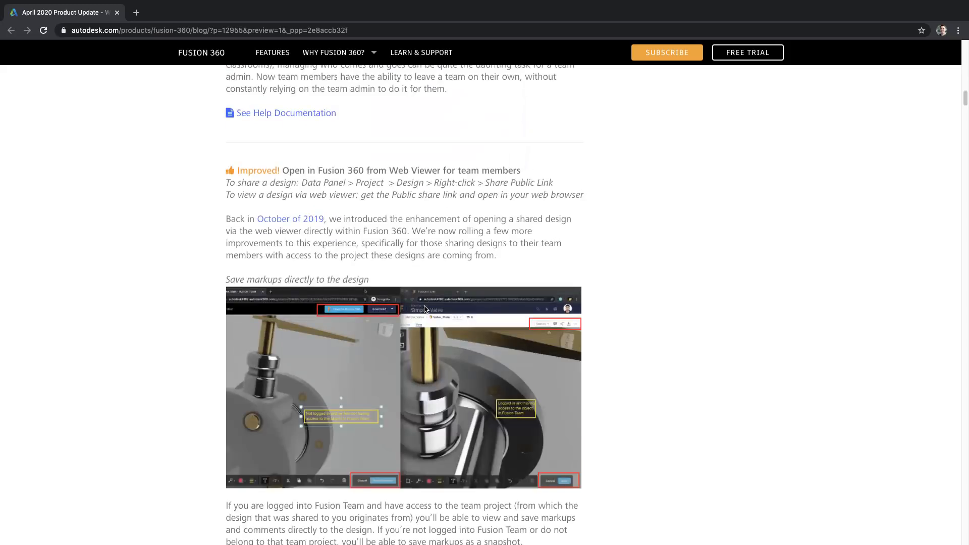
scroll("down", 3)
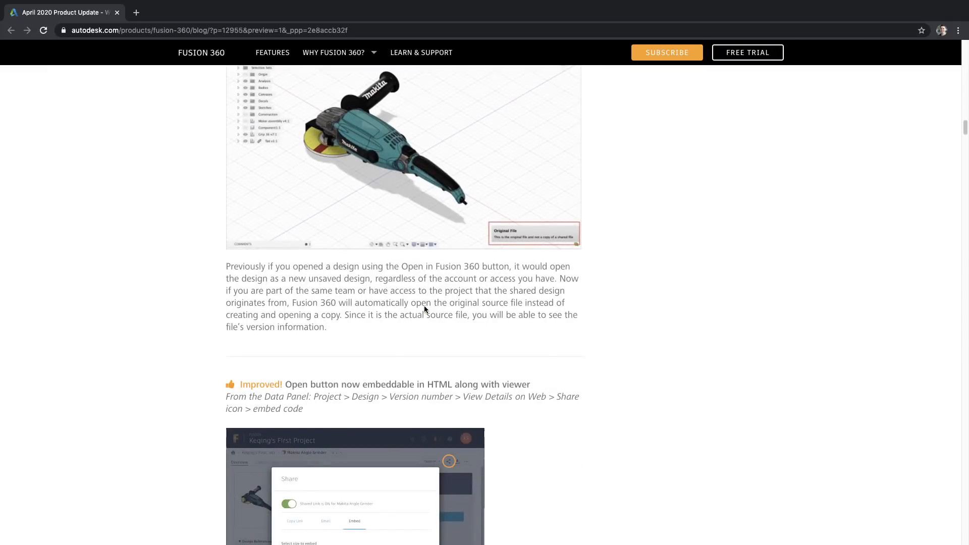
scroll("down", 3)
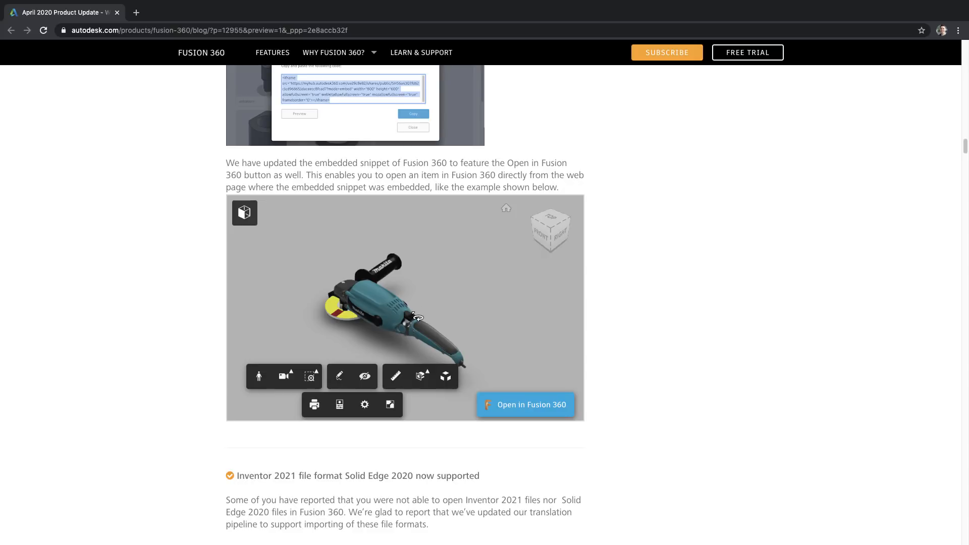
left_click_drag(417, 316, 334, 316)
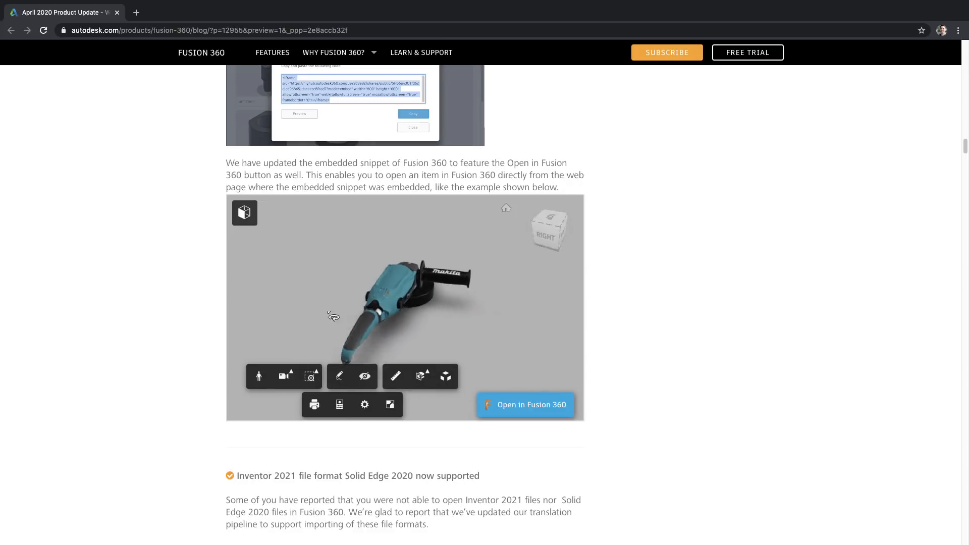
left_click_drag(333, 315, 477, 333)
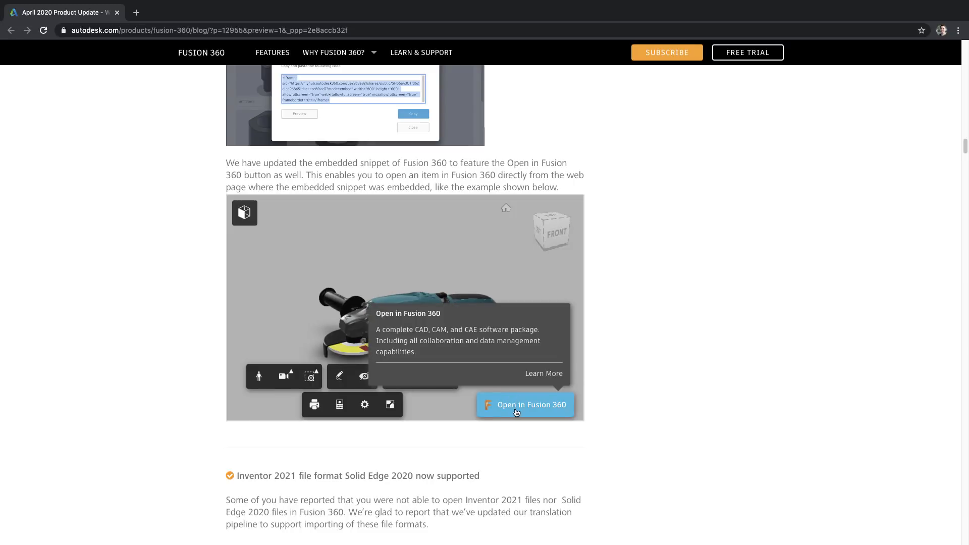
left_click(524, 405)
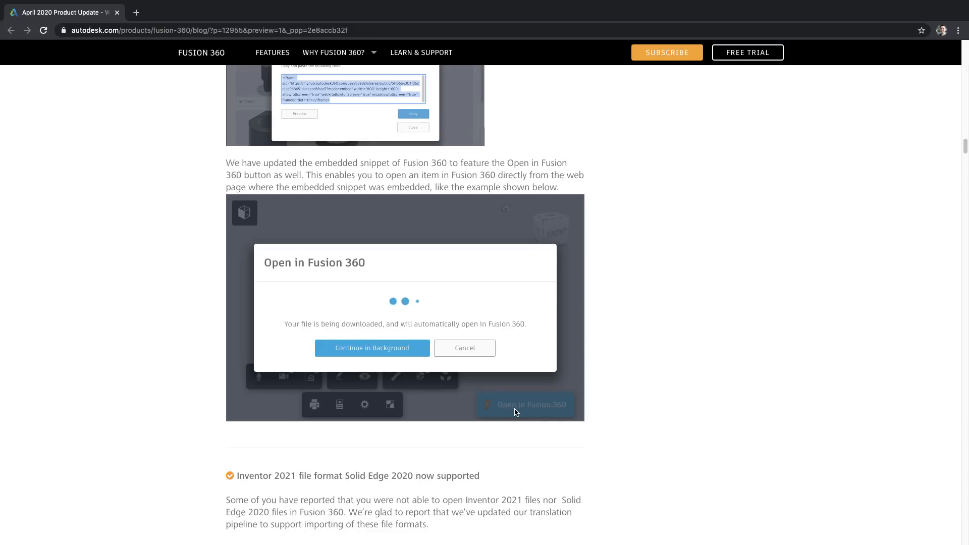
left_click(372, 347)
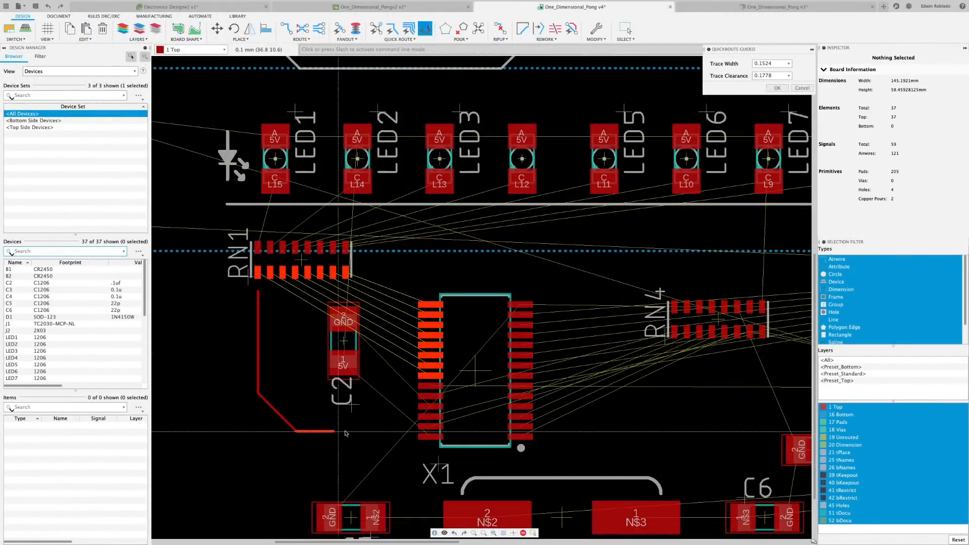
End the routed trace, browse the ADD library, and store Add Part as the 'add' shortcut.
left_click(395, 367)
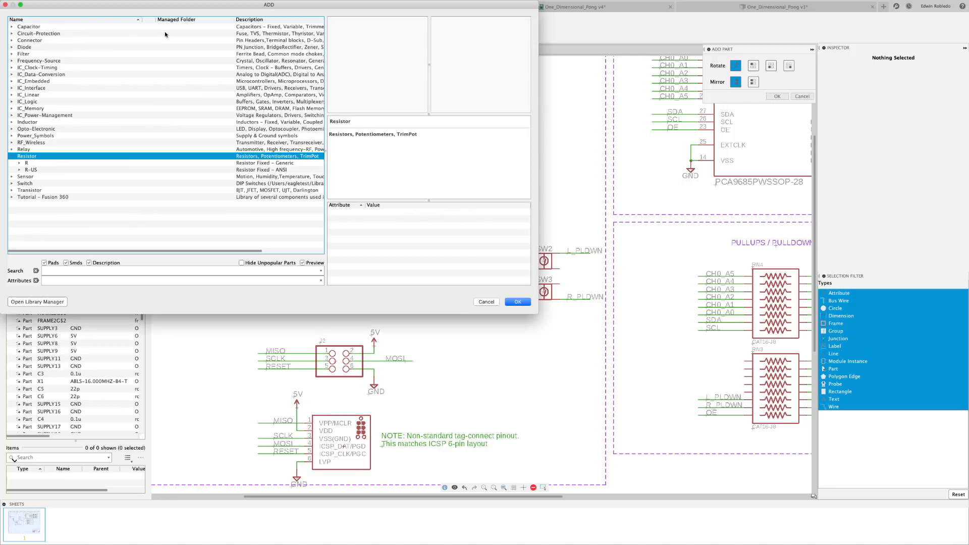
left_click(486, 302)
type("add")
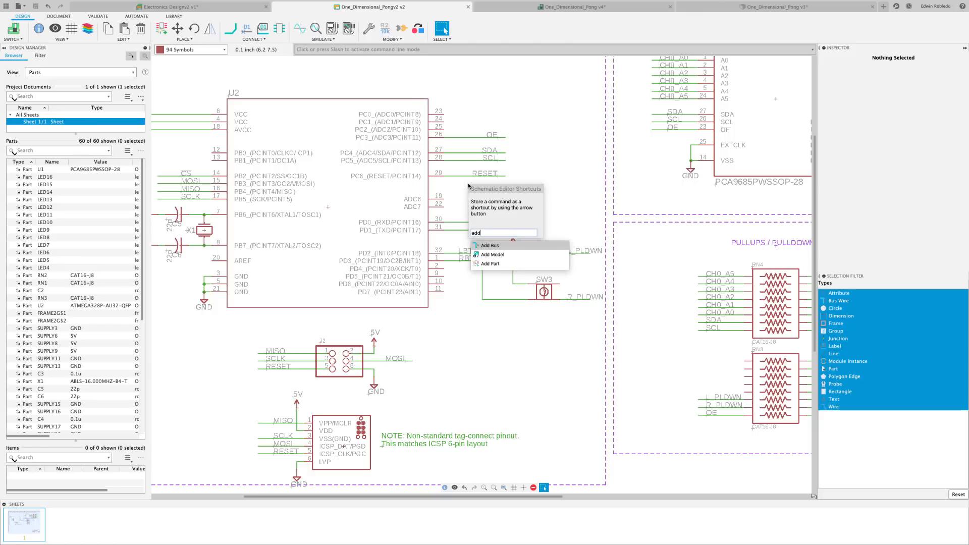
left_click(490, 263)
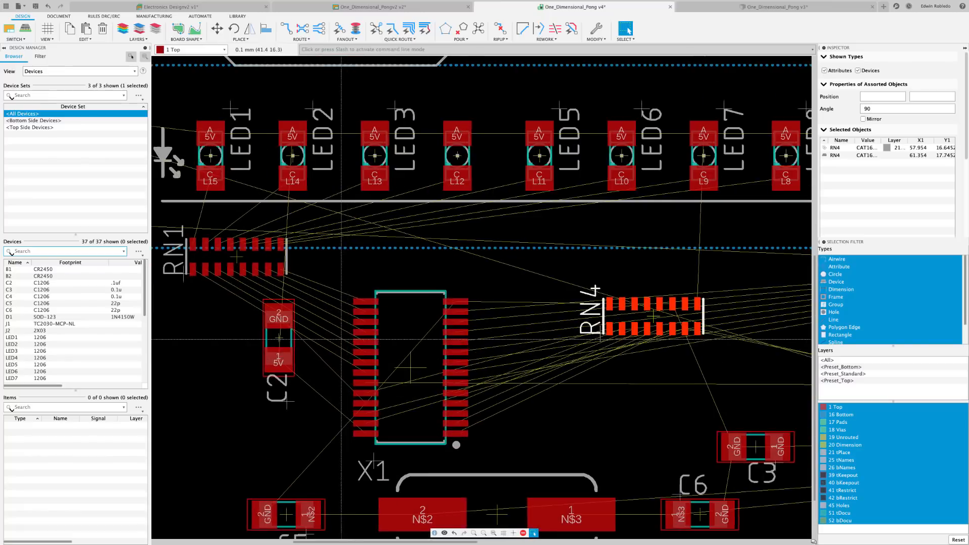
Rotate RN4 to 90° and route a trace down from RN1.
left_click(407, 28)
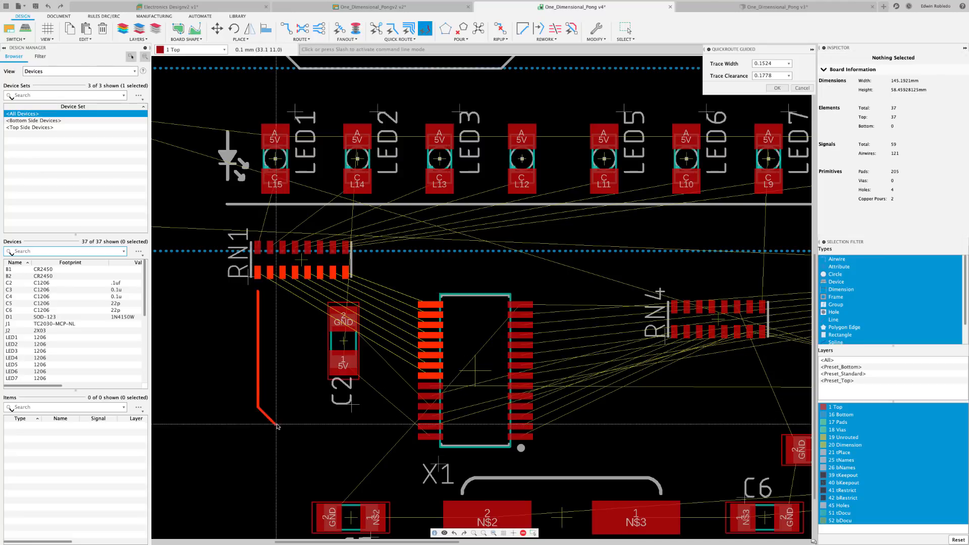
left_click(398, 367)
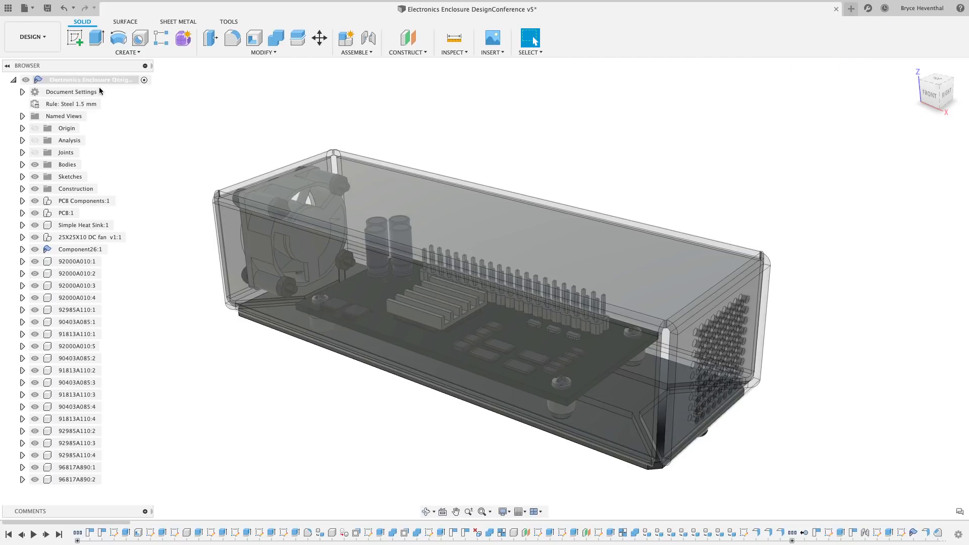
Switch to the Simulation workspace and create an Electronics Cooling study.
left_click(30, 37)
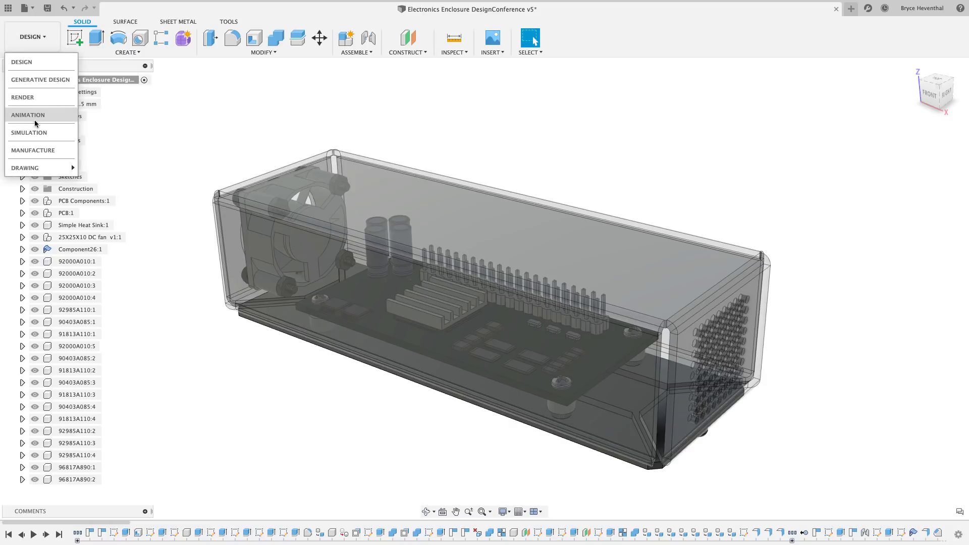
left_click(30, 132)
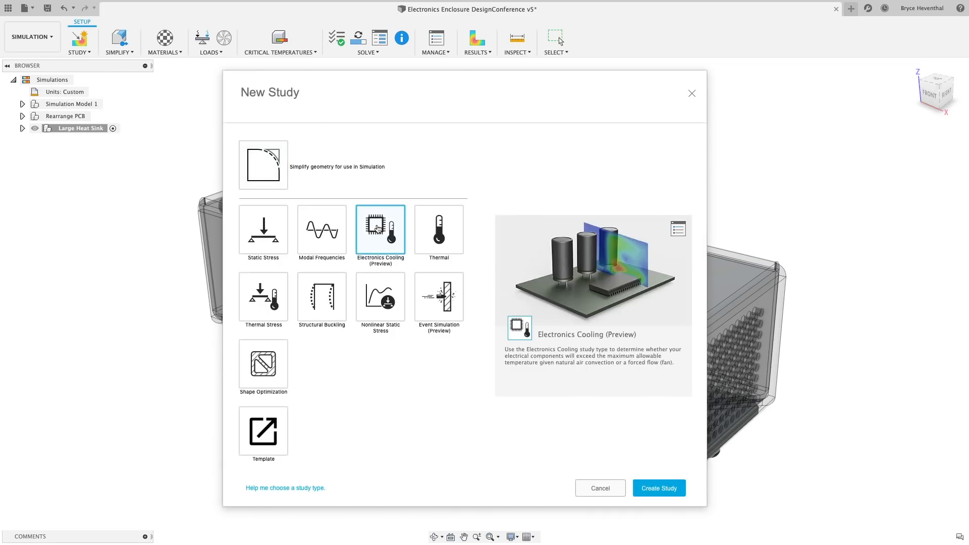
left_click(659, 488)
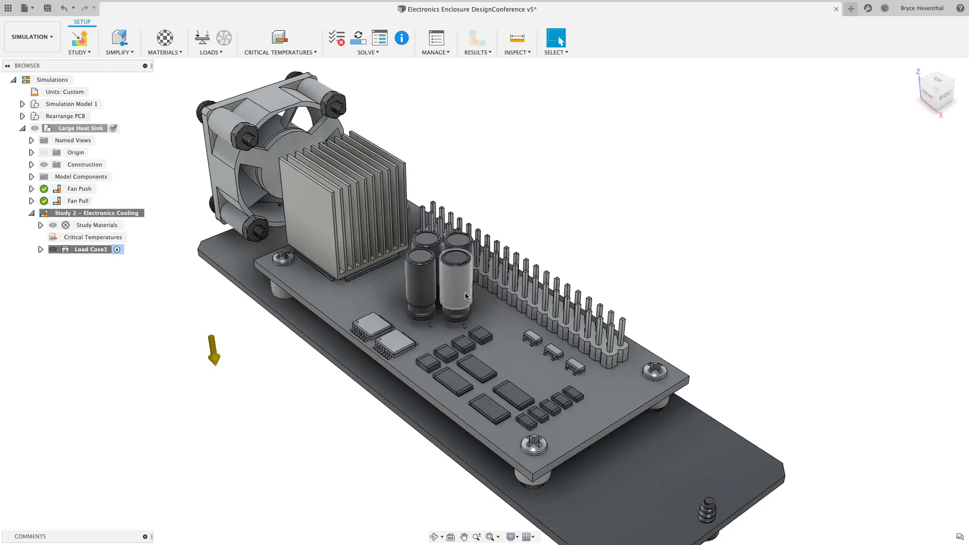
Start a thermal load and select two chips to receive internal heat.
left_click(202, 38)
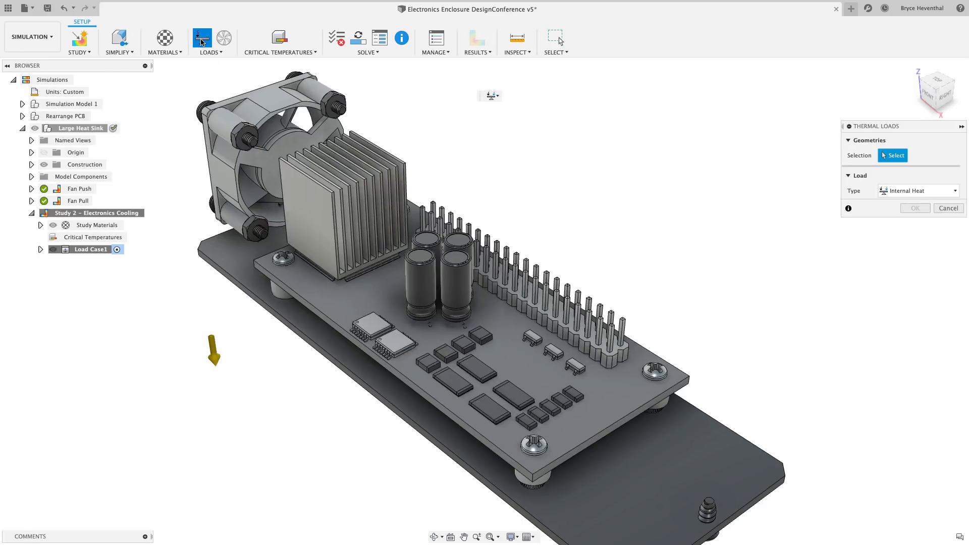
left_click(371, 328)
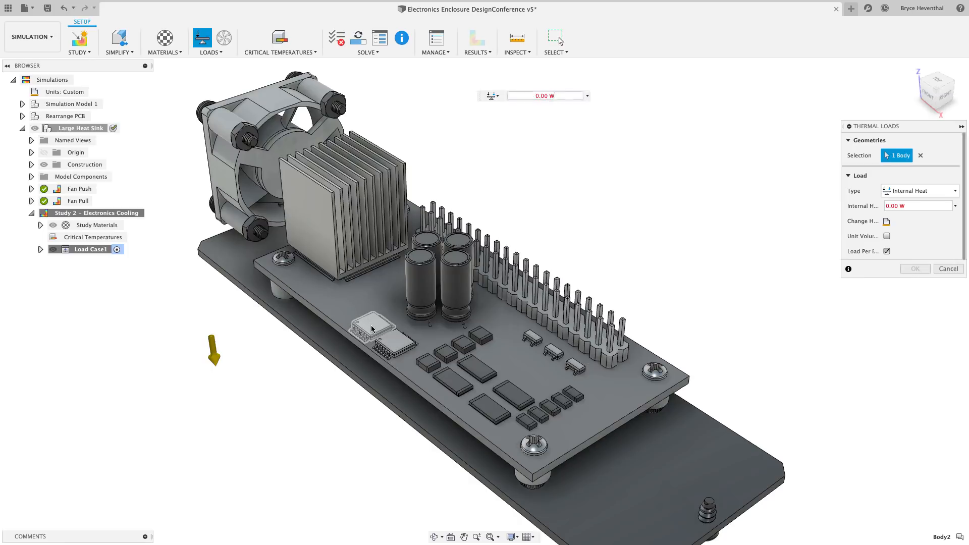
left_click(391, 347)
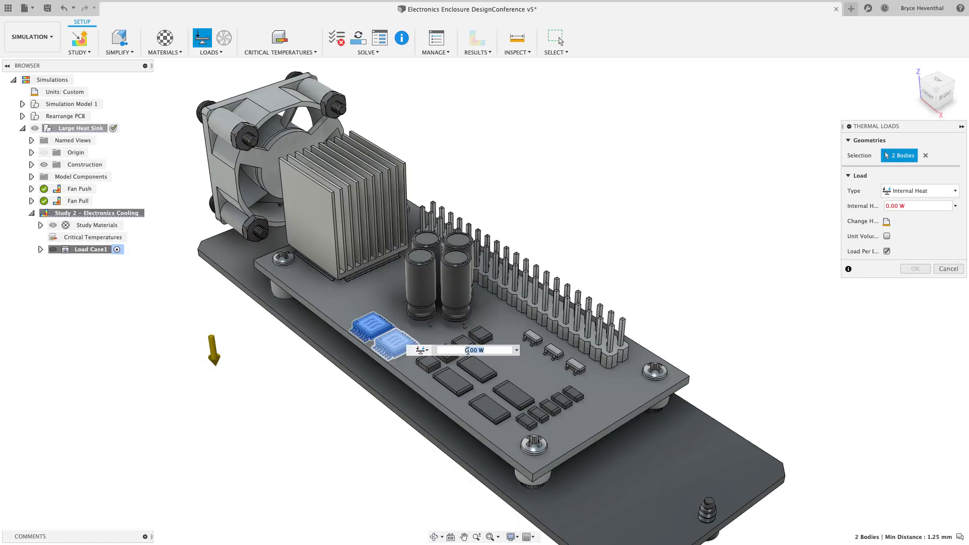
Give the chips 0.1 internal heat and add a 1 CFM forced-flow cooling fan.
type(".1")
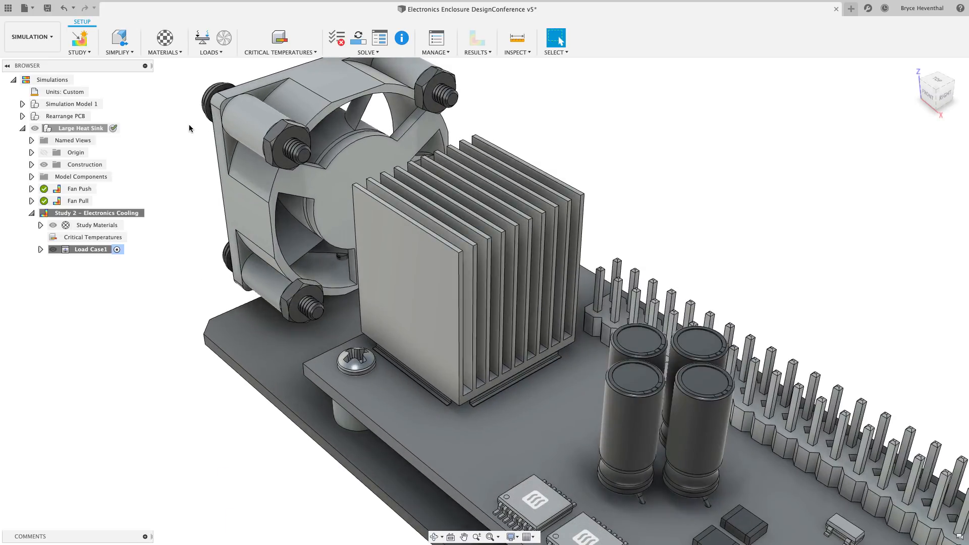
left_click(224, 36)
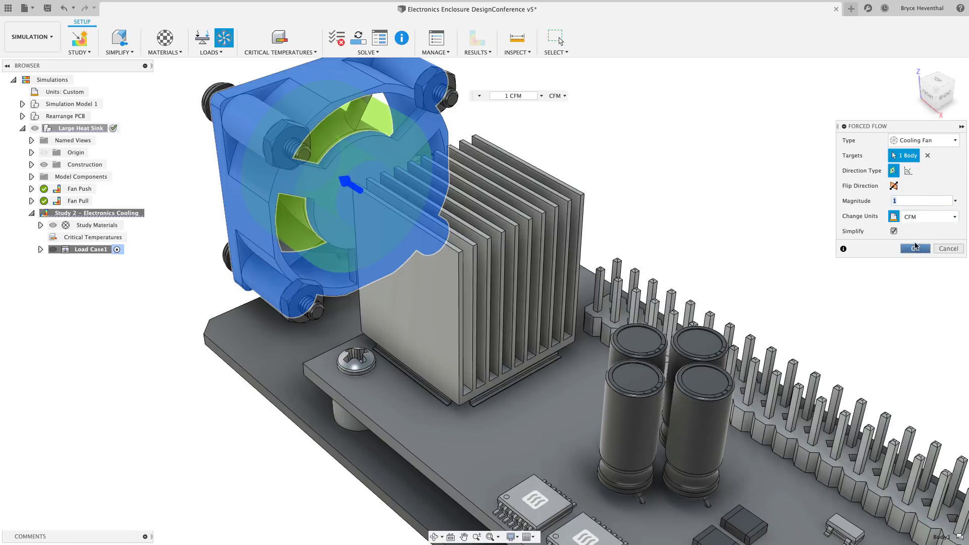
left_click(915, 248)
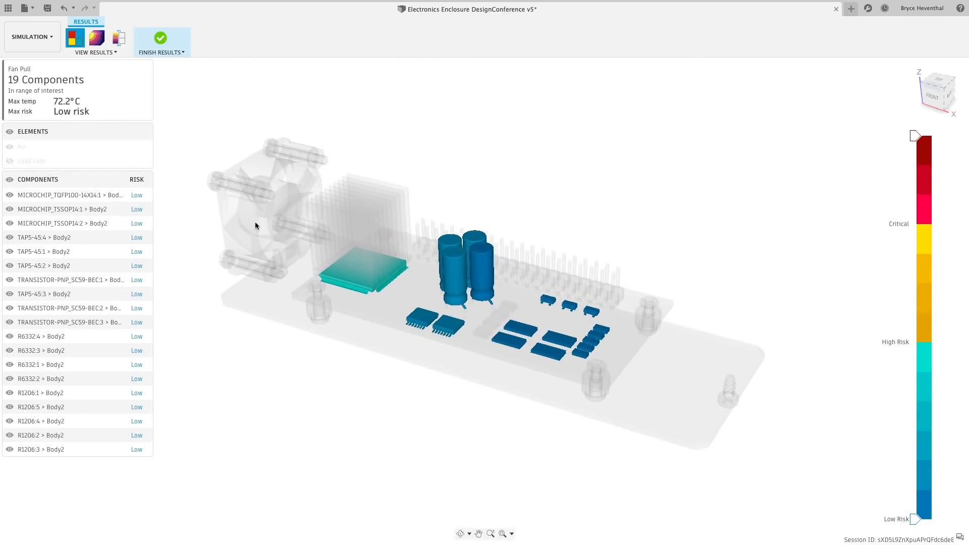
Show component and air temperatures, narrow the air temperature range of interest, and add a section plane.
left_click(96, 37)
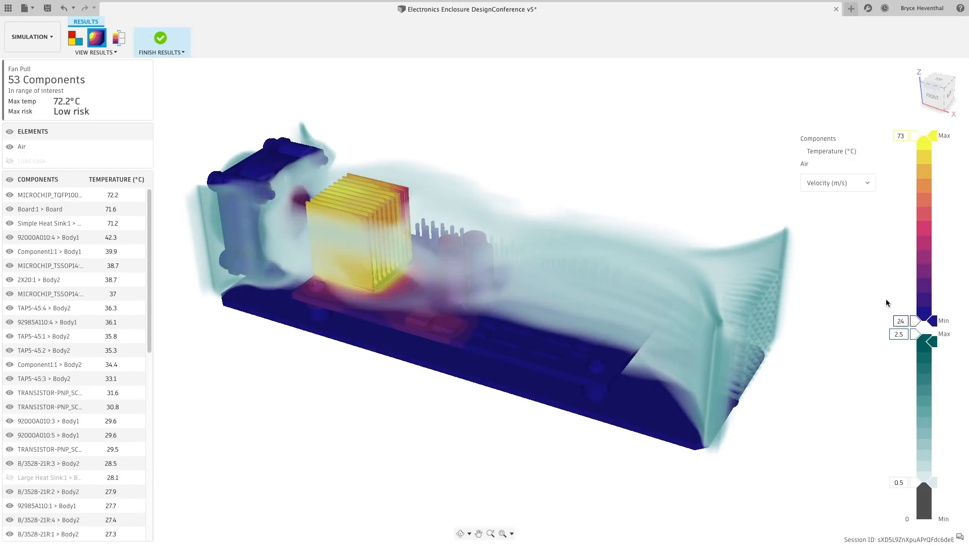
left_click(837, 183)
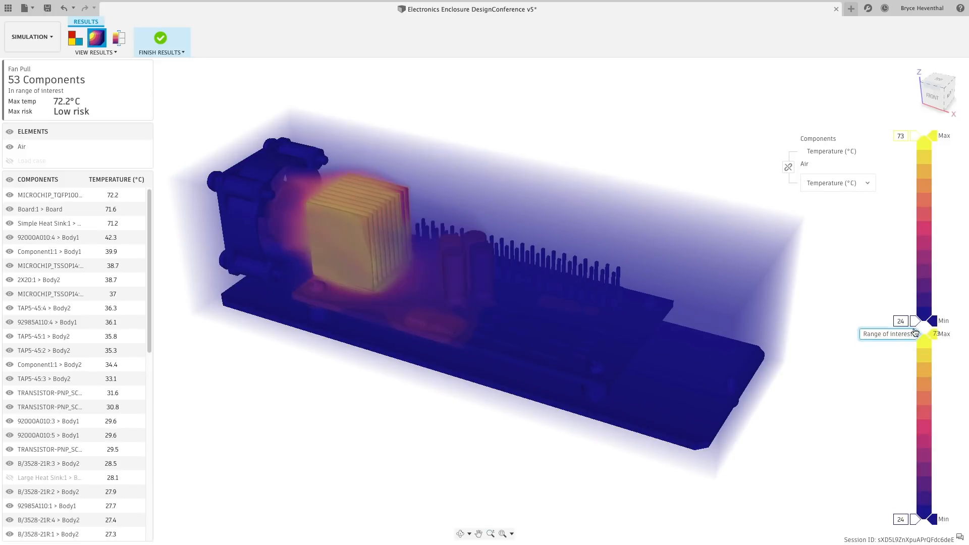
left_click_drag(917, 332, 923, 426)
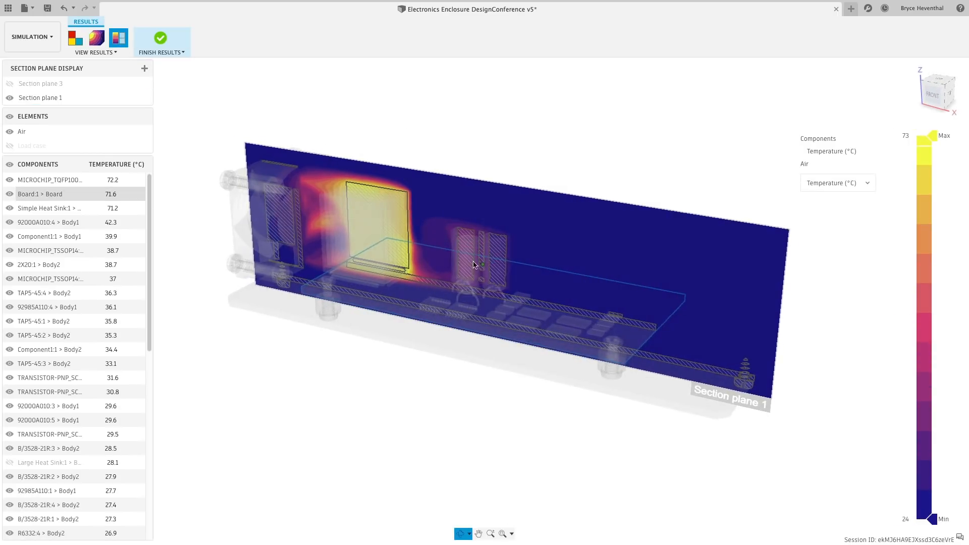
left_click(392, 229)
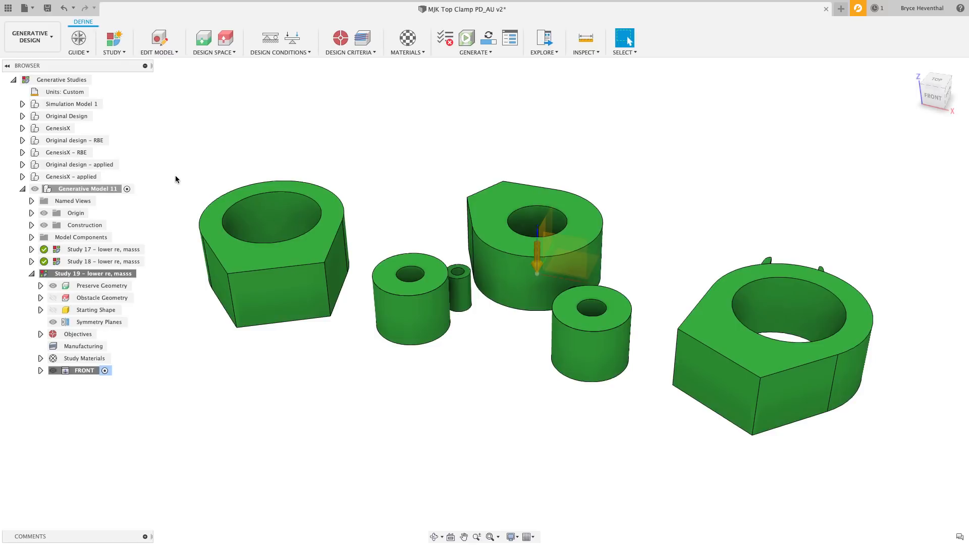
mouse_move(341, 78)
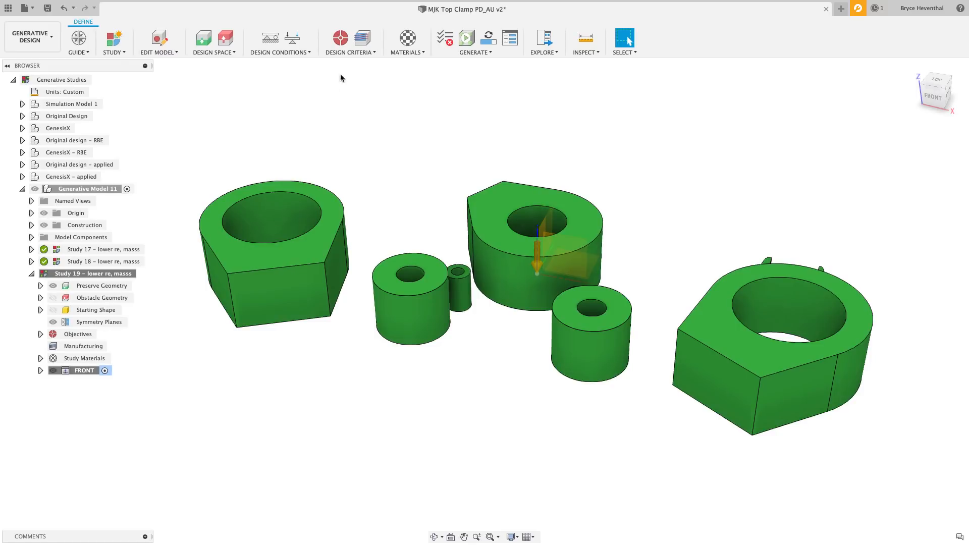
Set two 2.5-axis milling configurations, with 2.5 minimum wall thickness on the first, and confirm.
left_click(363, 37)
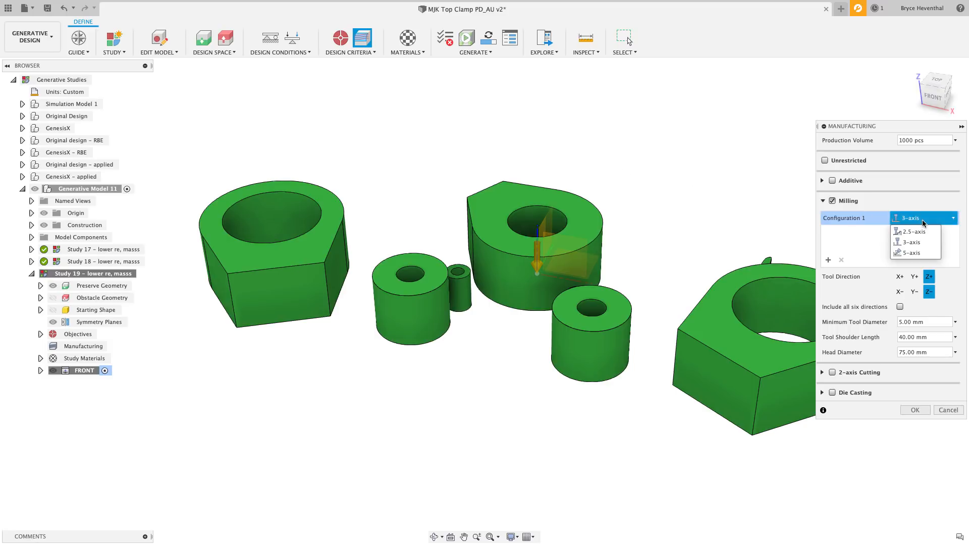
left_click(916, 231)
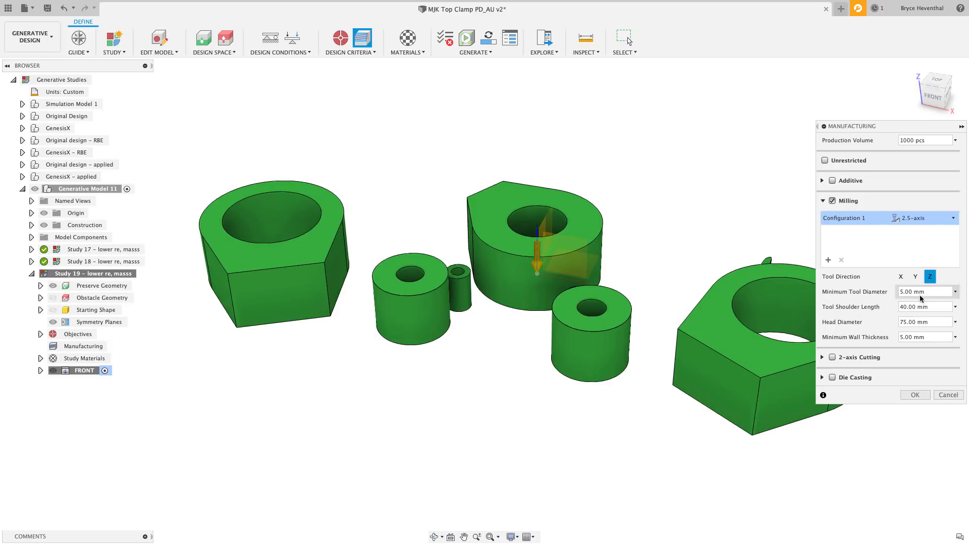
left_click(923, 337)
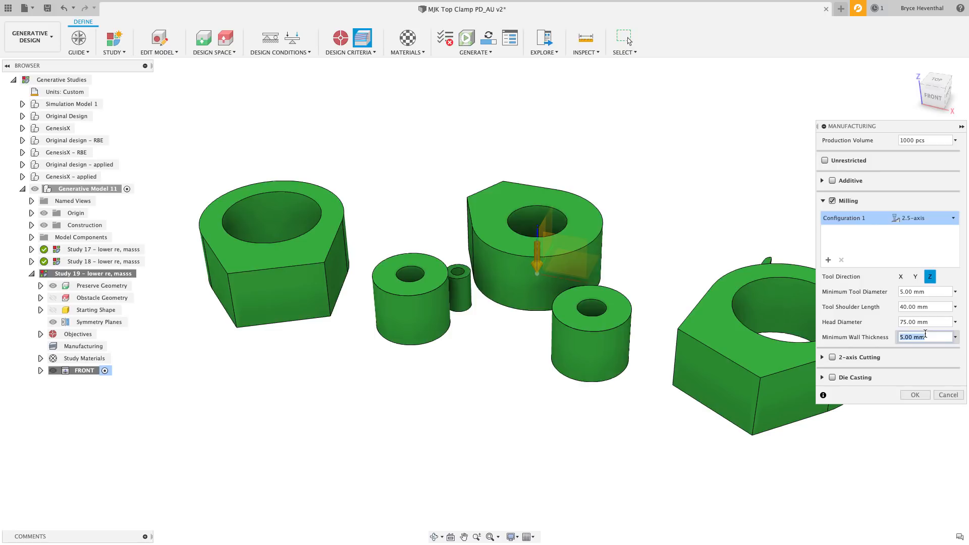
type("2.5")
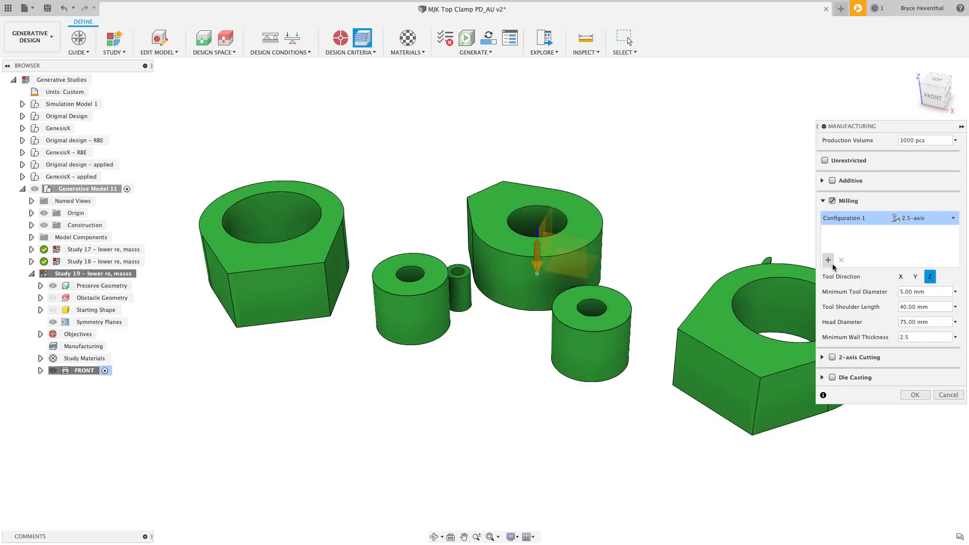
left_click(827, 260)
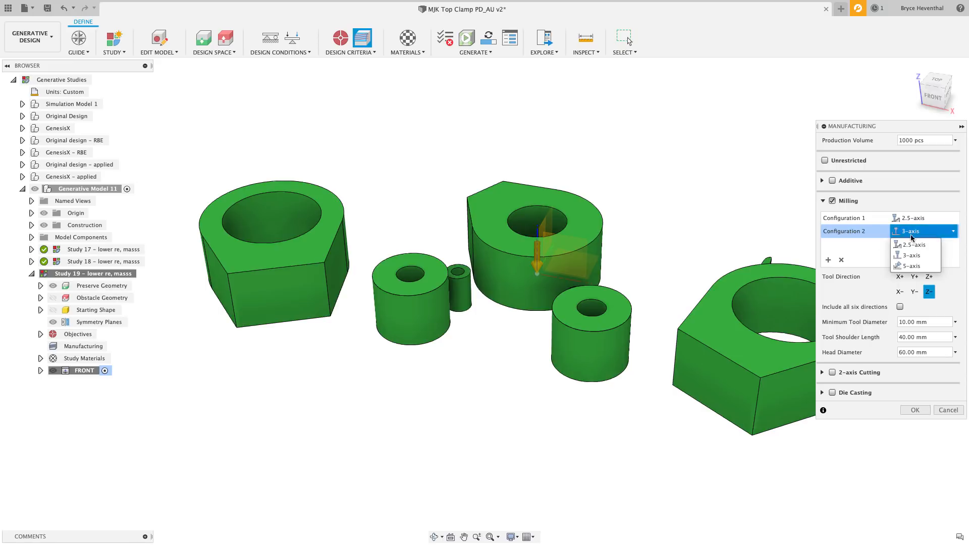
left_click(909, 244)
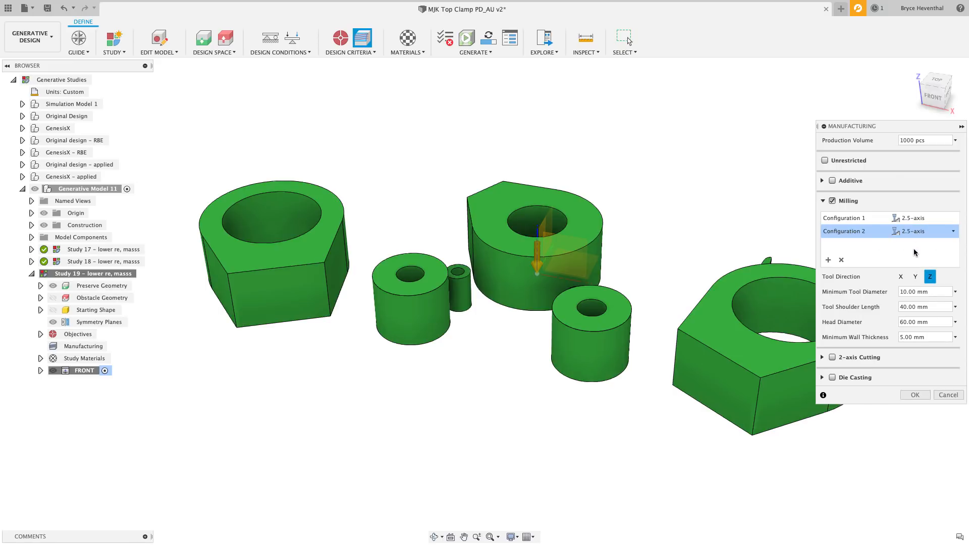
left_click(915, 395)
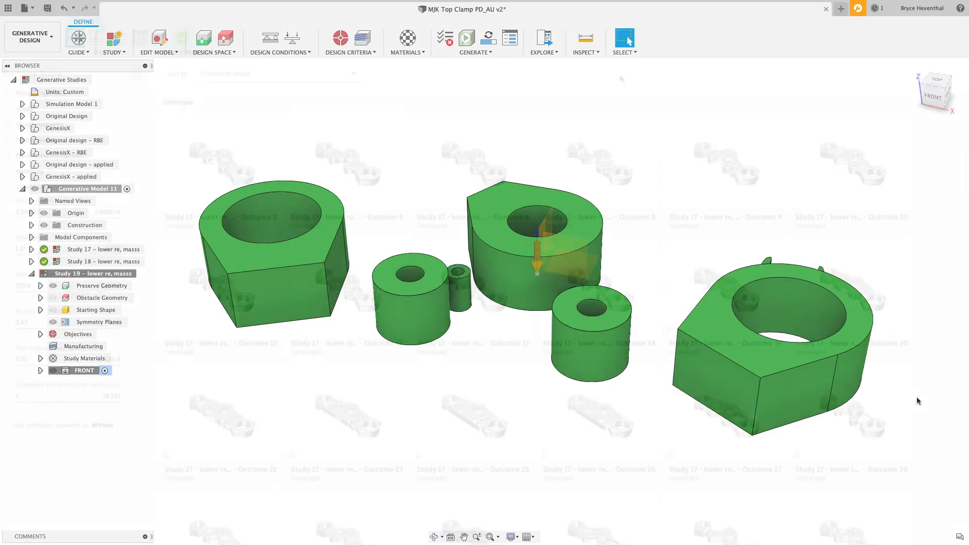
Explore the outcomes as a scatter plot with estimated manufacturing cost on the X axis.
left_click(542, 37)
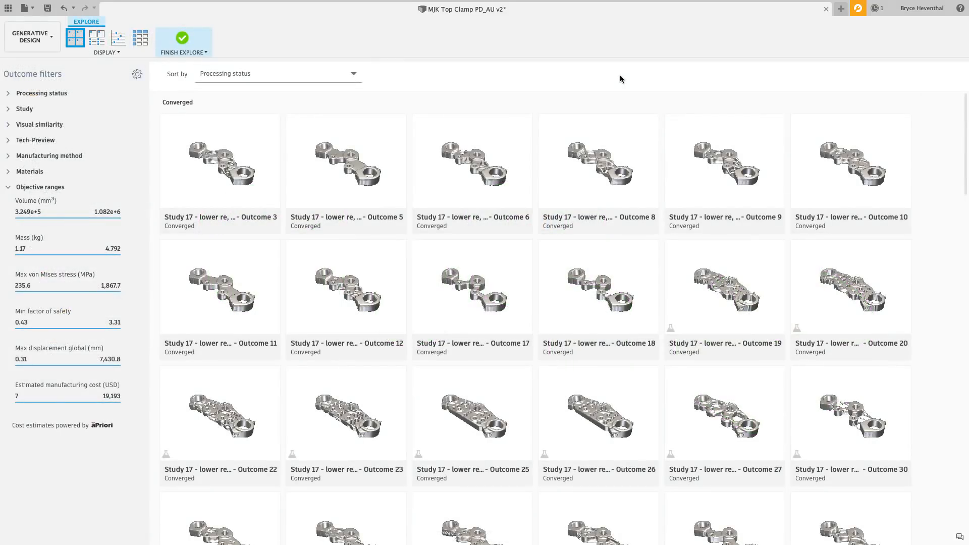
scroll("down", 3)
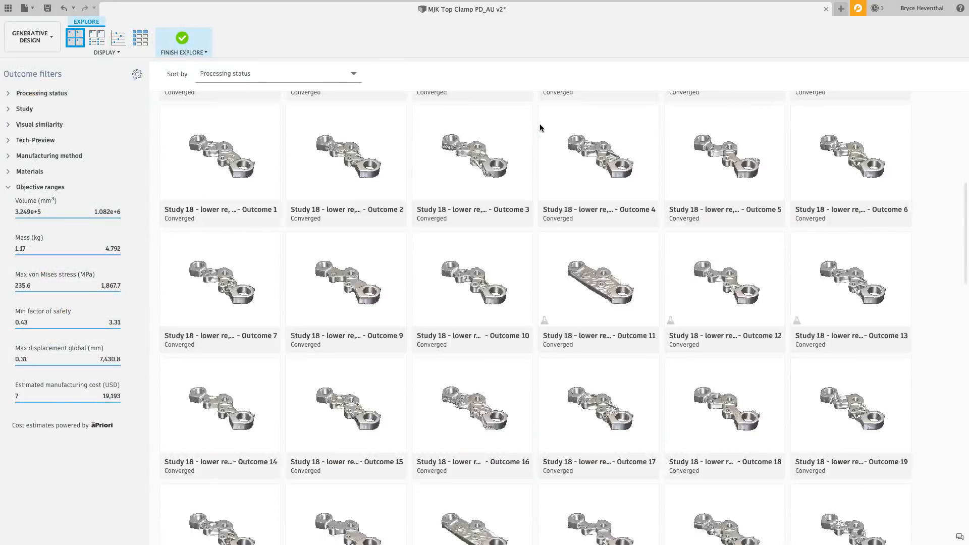
scroll("down", 3)
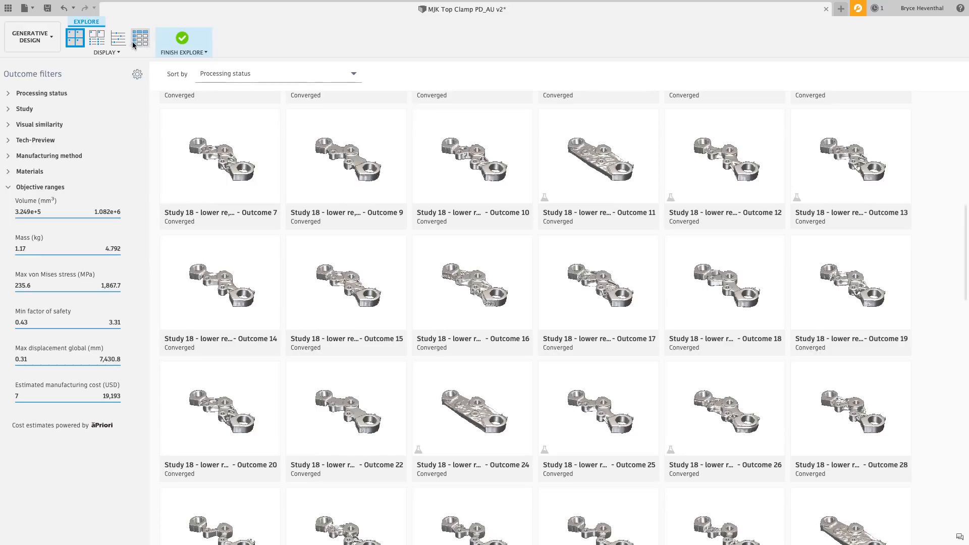
left_click(118, 37)
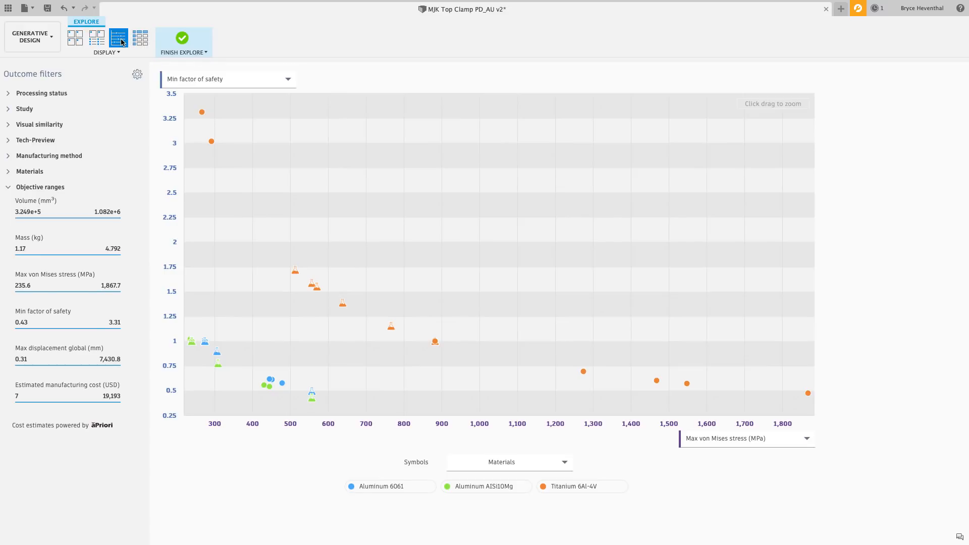
left_click(808, 393)
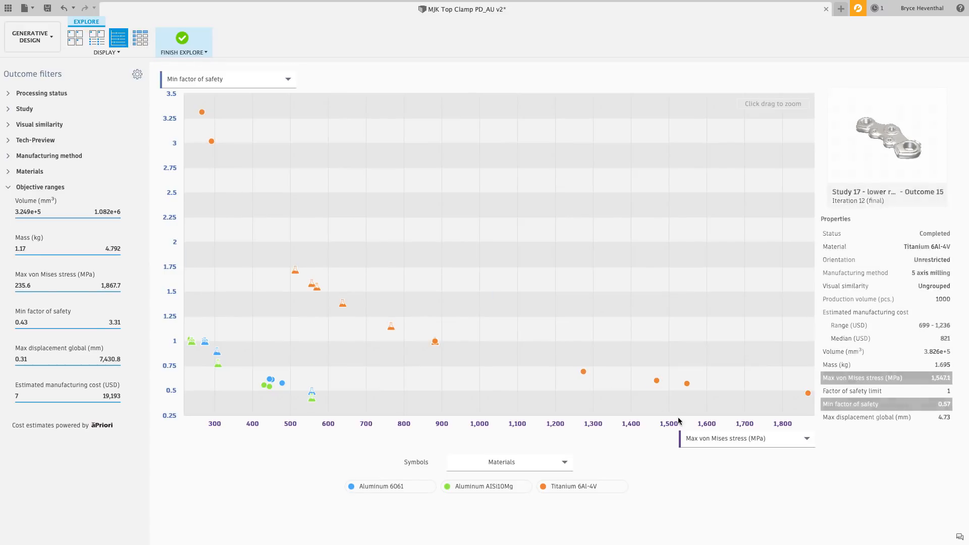
left_click(747, 438)
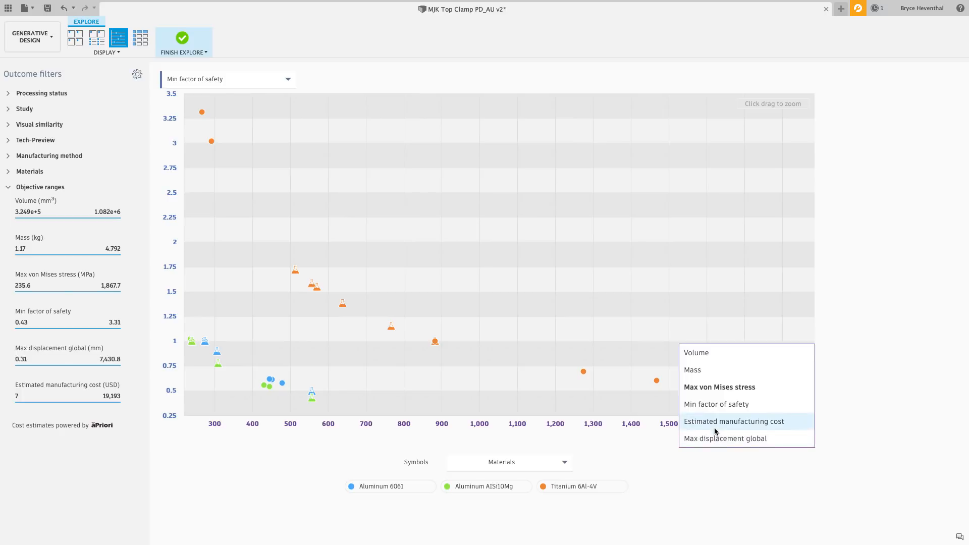
left_click(733, 421)
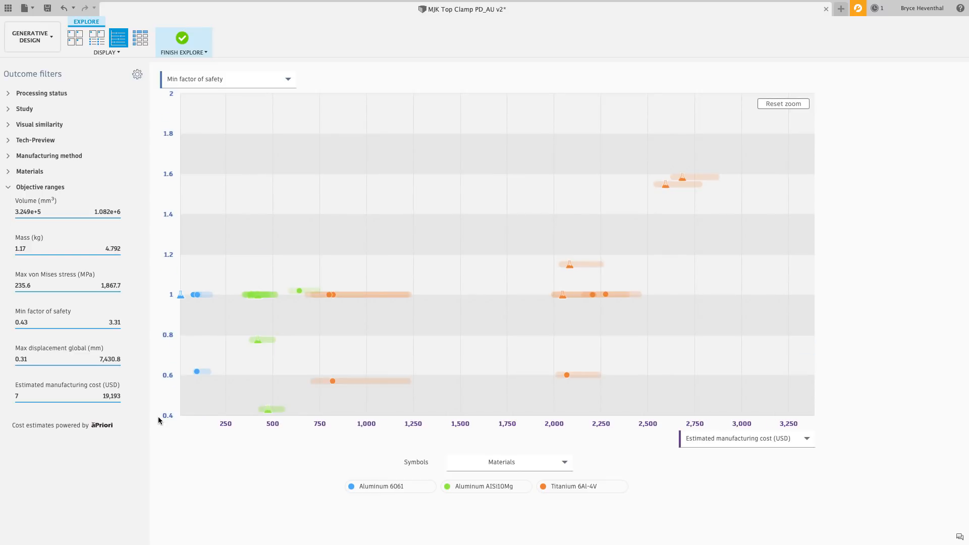
Compare the titanium outcomes, then pick aluminium Outcome 2 and expand its preview.
left_click(330, 294)
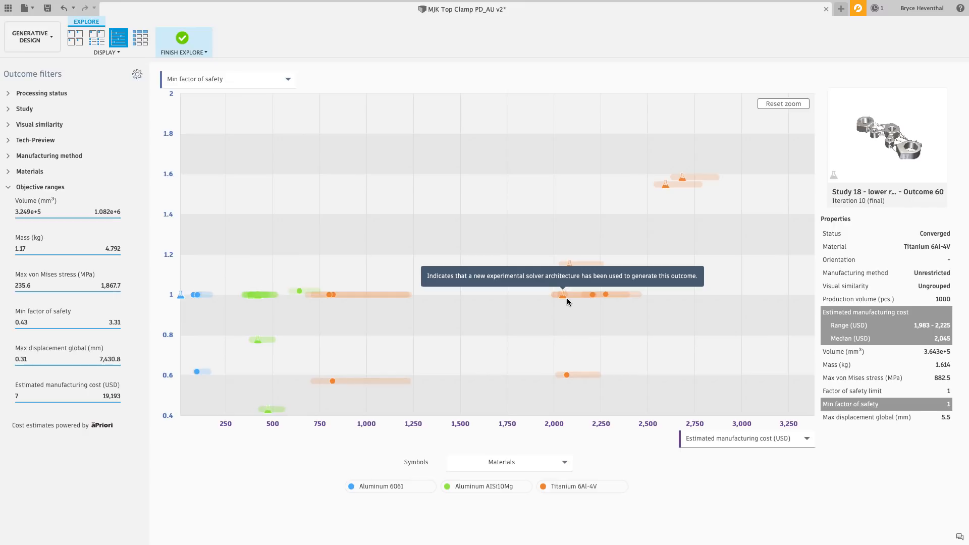
left_click(606, 294)
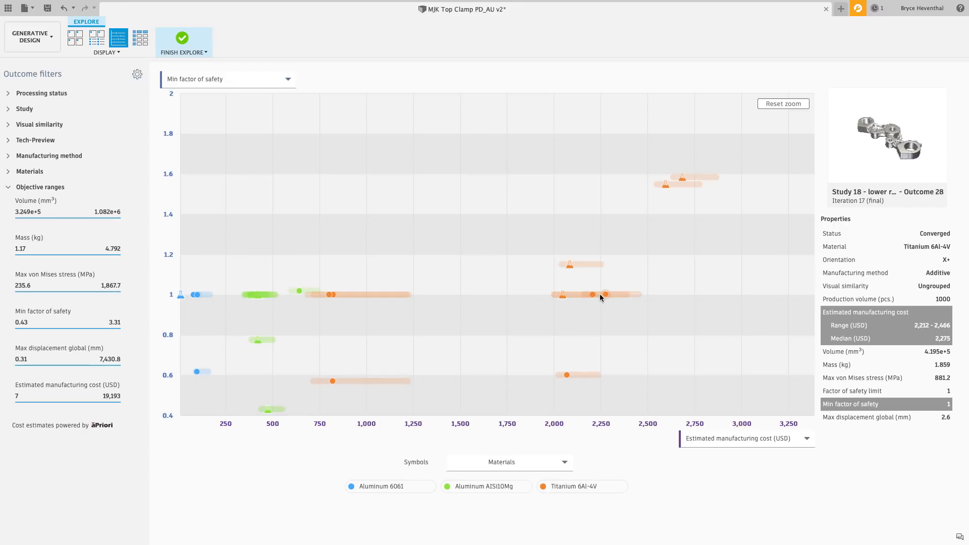
left_click(197, 371)
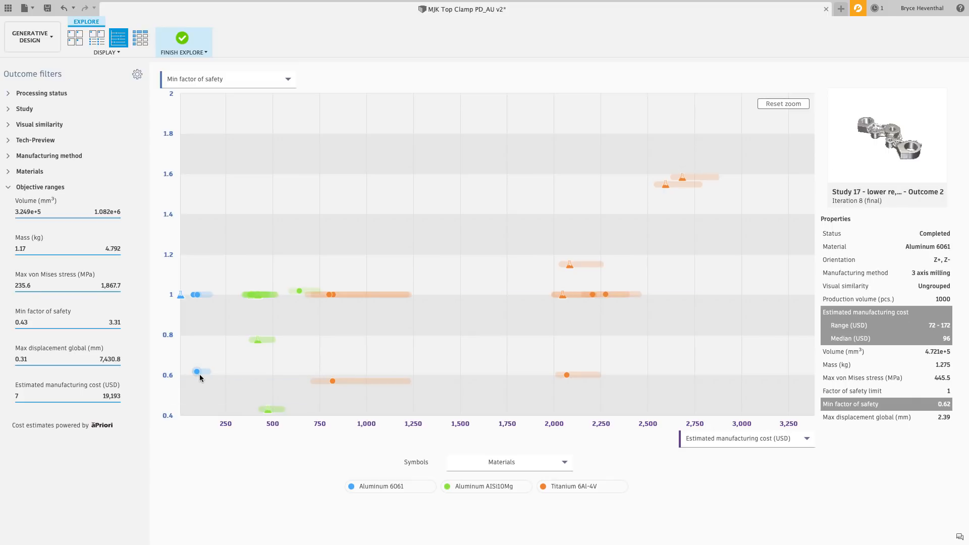
left_click(197, 371)
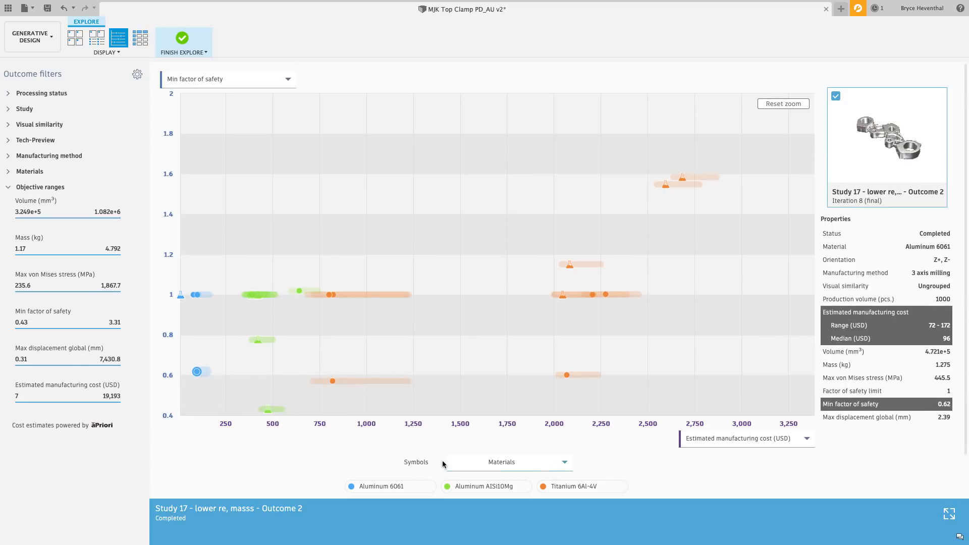
mouse_move(949, 513)
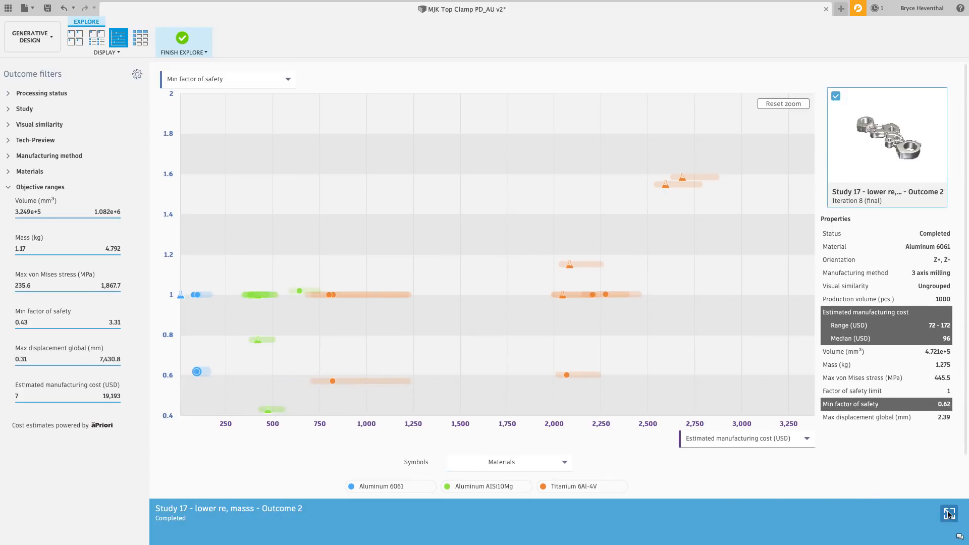
left_click(948, 514)
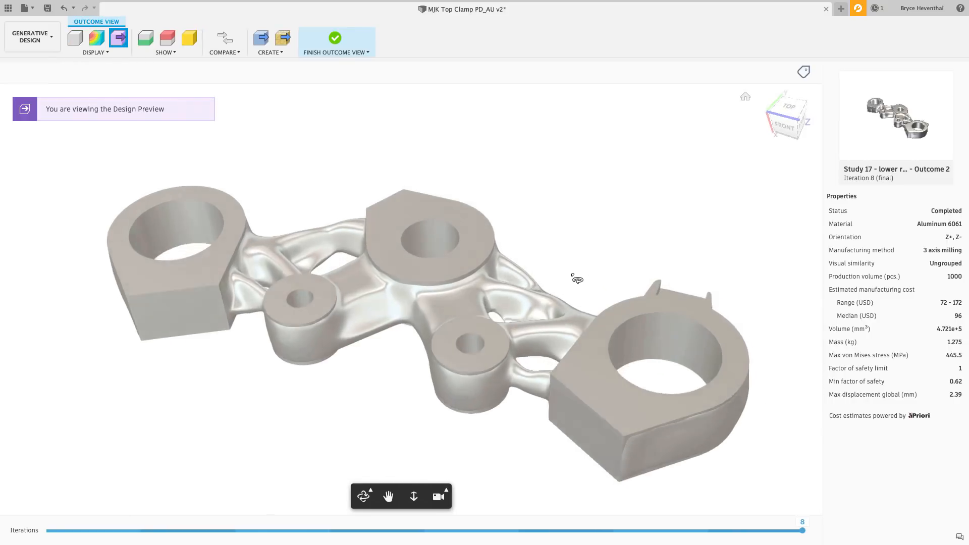
Orbit the clamp outcome and toggle the preserve geometry and starting shape overlays.
left_click_drag(576, 279, 600, 260)
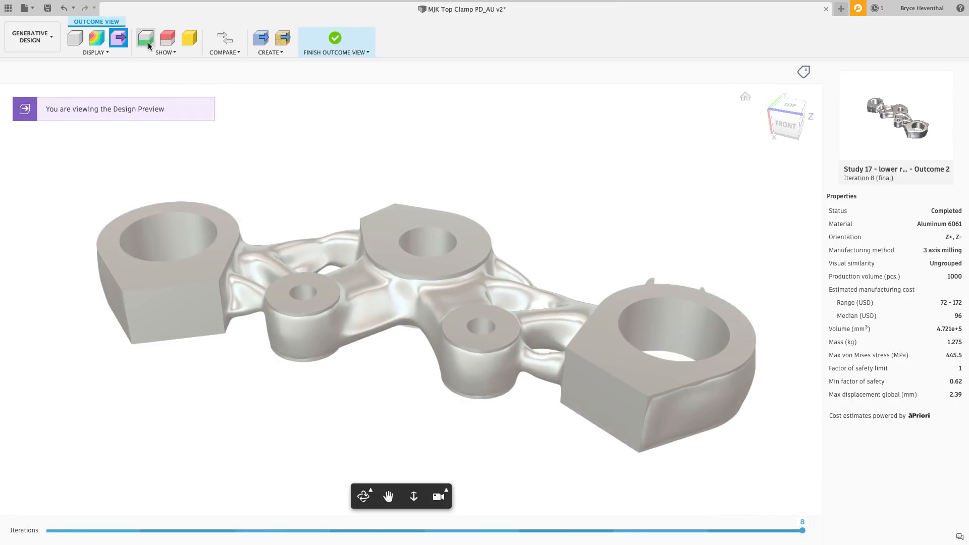
left_click(146, 38)
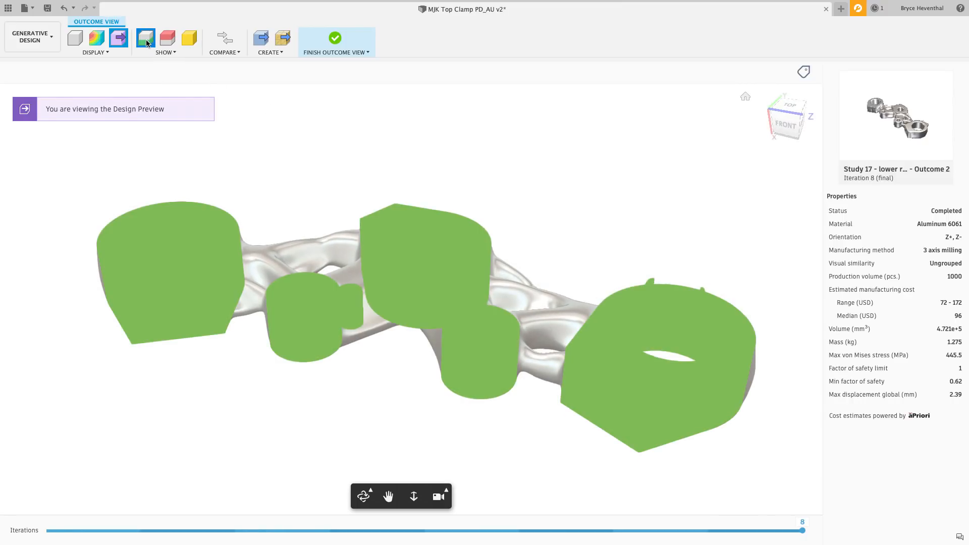
left_click(189, 38)
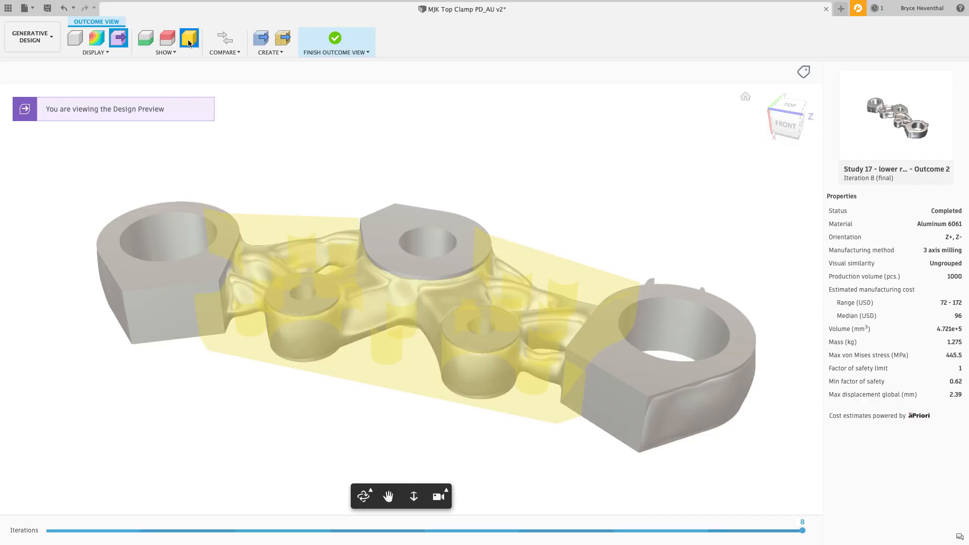
left_click(189, 38)
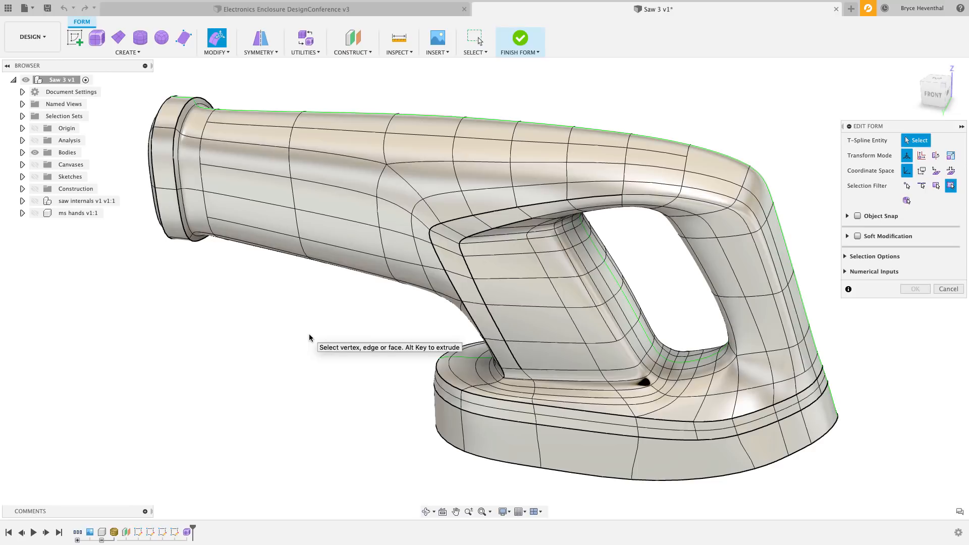
mouse_move(769, 276)
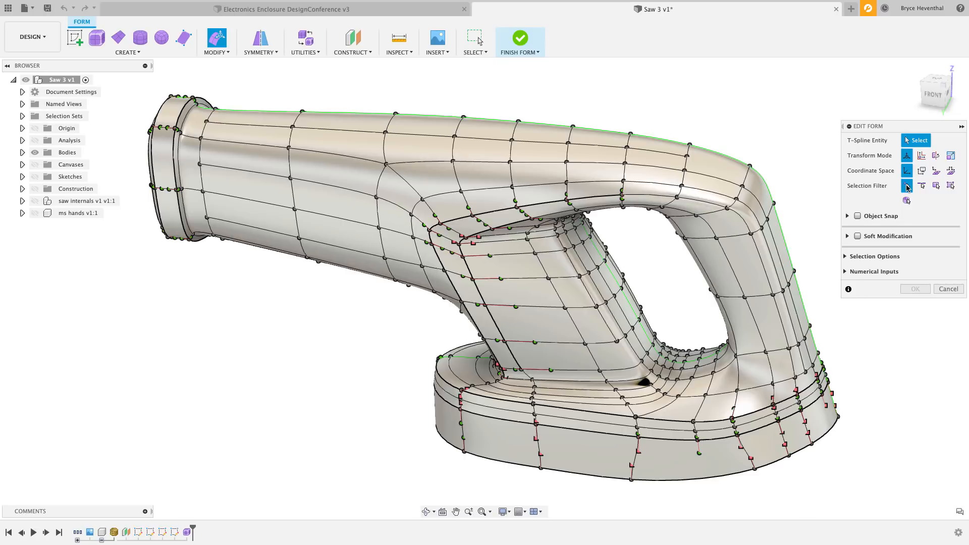
mouse_move(561, 354)
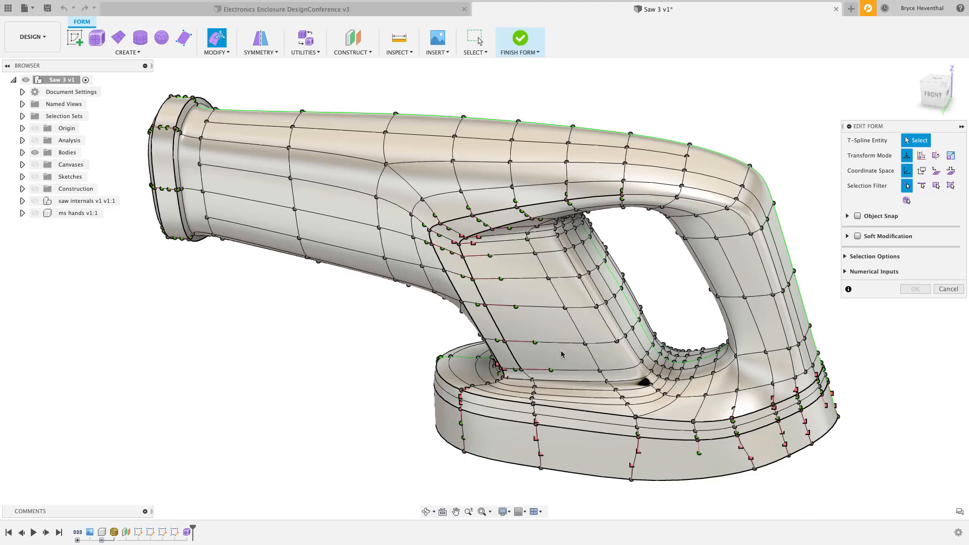
mouse_move(482, 300)
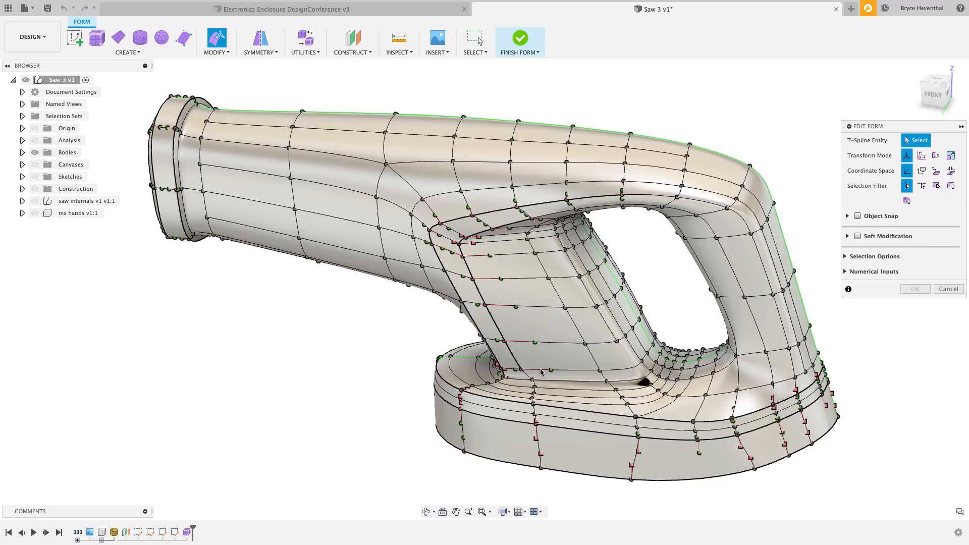
Pick a tangency handle on the saw grip's lower edge.
left_click(537, 370)
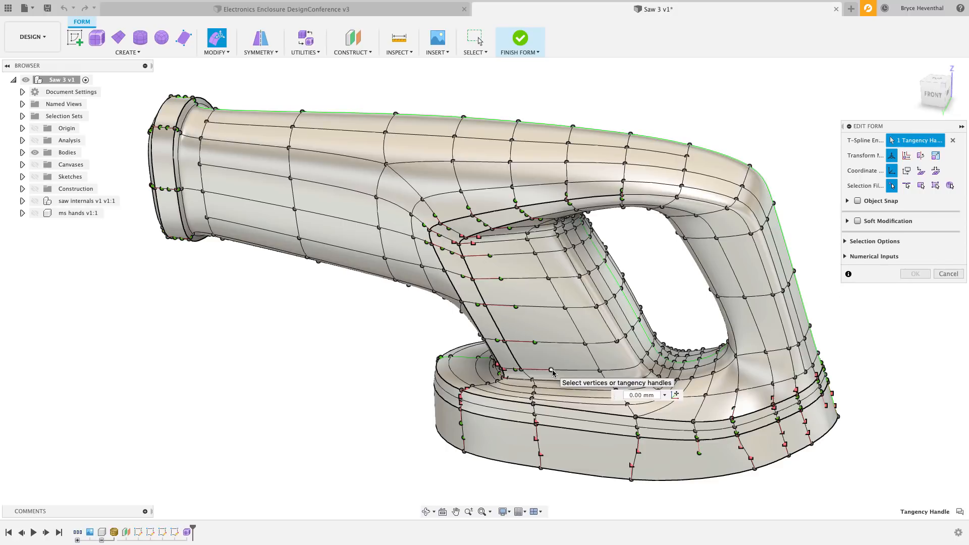
Select the grip's tangency handle loop and drag it through -3.3 and -10.8 to 4.4 mm.
left_click(534, 369)
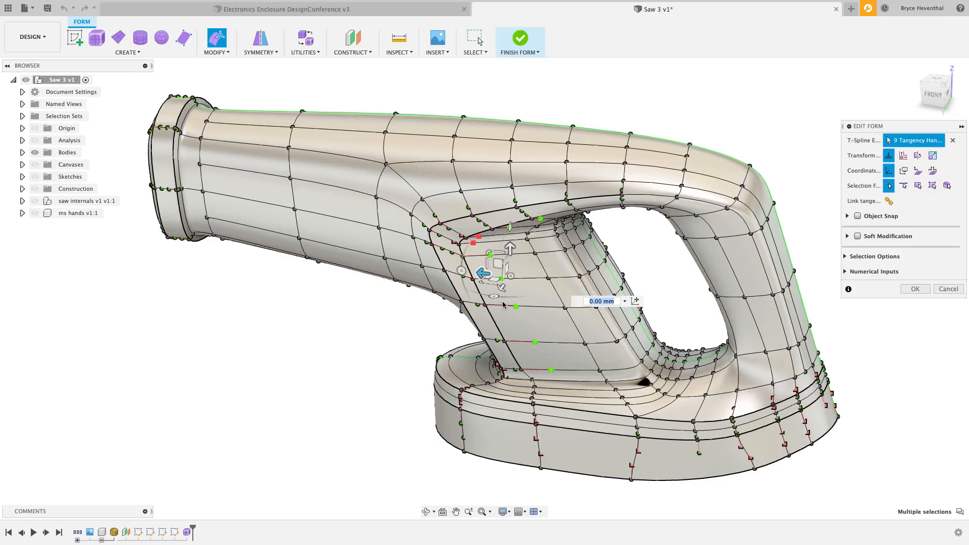
left_click_drag(505, 275, 487, 274)
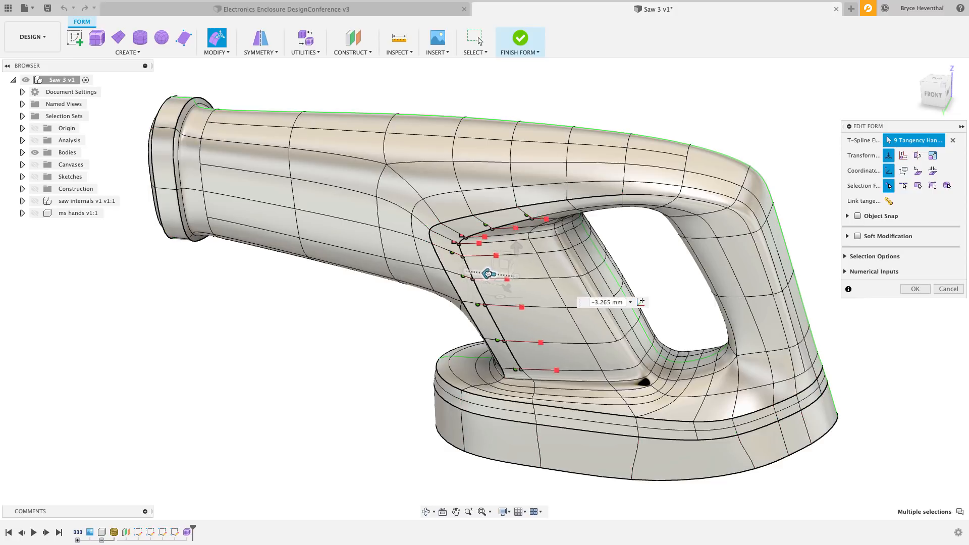
left_click_drag(486, 274, 498, 275)
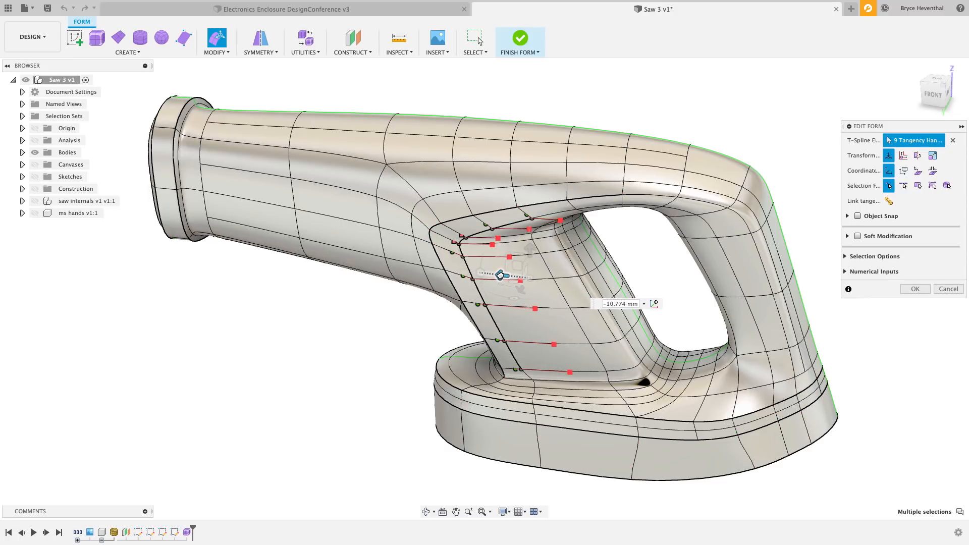
left_click_drag(499, 275, 518, 296)
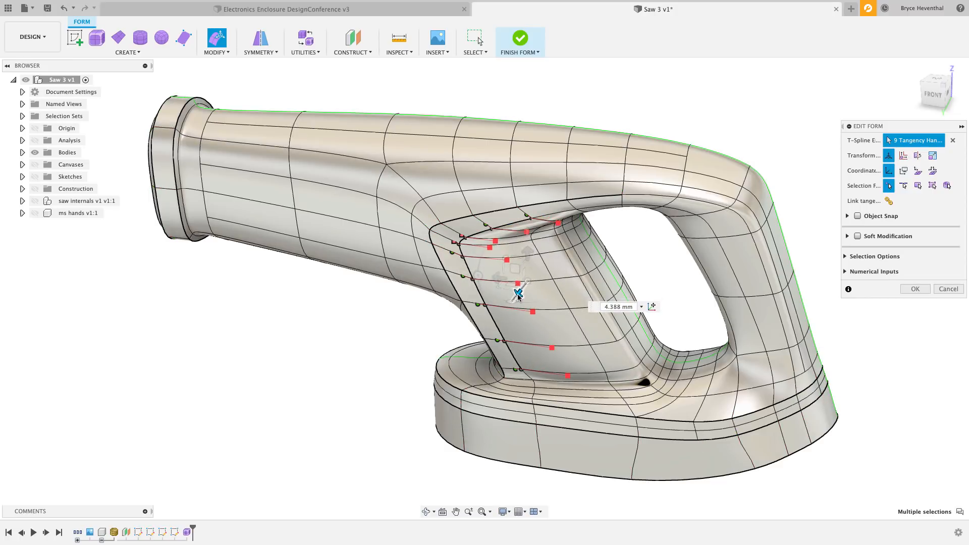